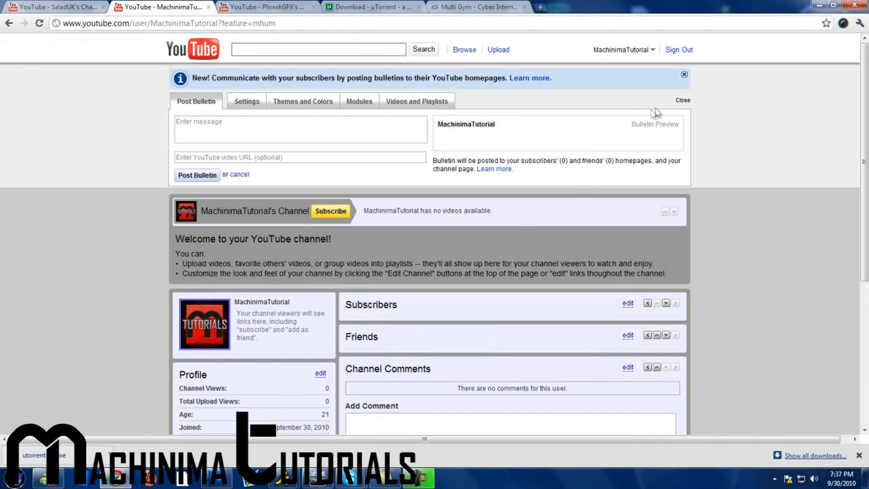
{"action": "mouse_move", "coordinate": [685, 75]}
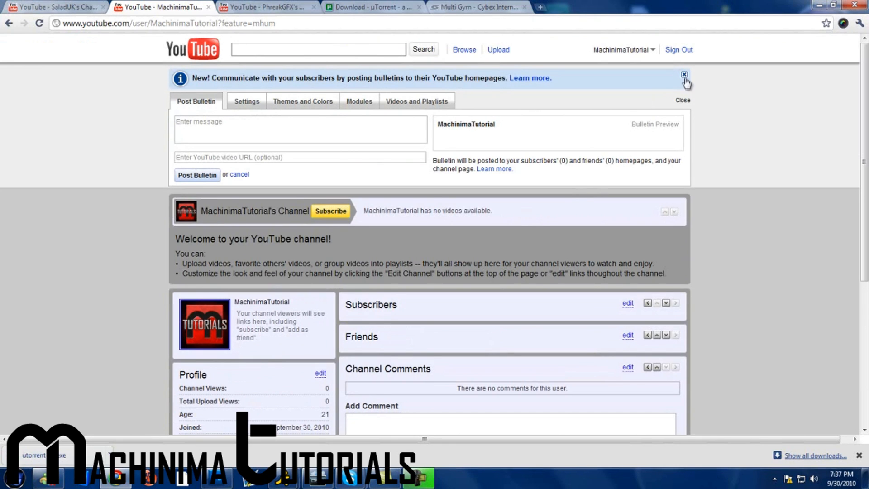
Sign out of YouTube and sign back in as the other saved channel account from the autofill list.
{"action": "scroll", "scroll_direction": "down", "scroll_amount": 3}
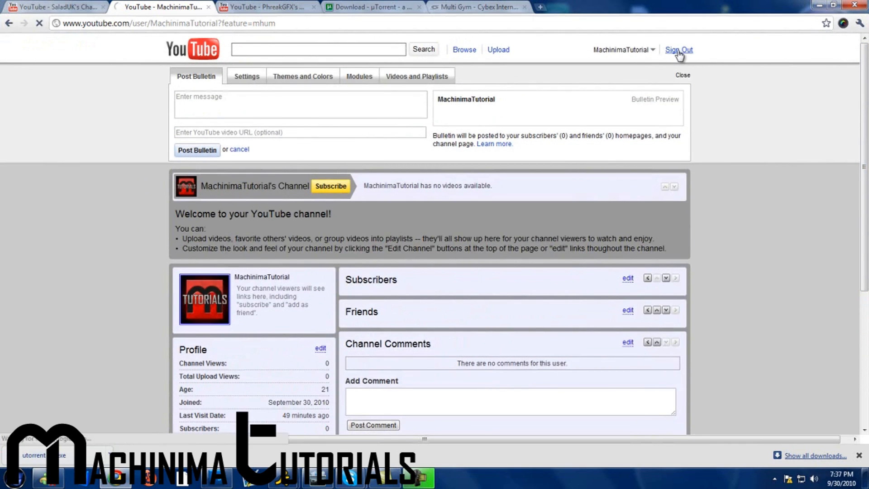
{"action": "left_click", "coordinate": [678, 49]}
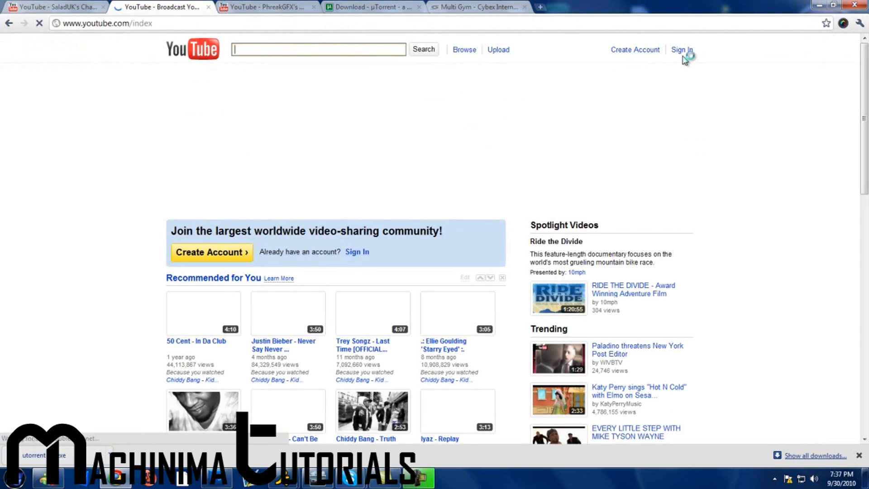
{"action": "left_click", "coordinate": [682, 49]}
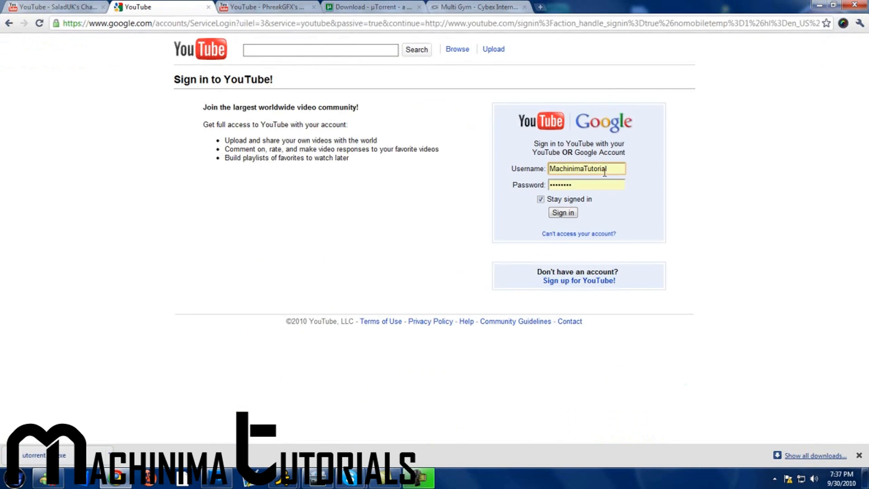
{"action": "left_click", "coordinate": [586, 168]}
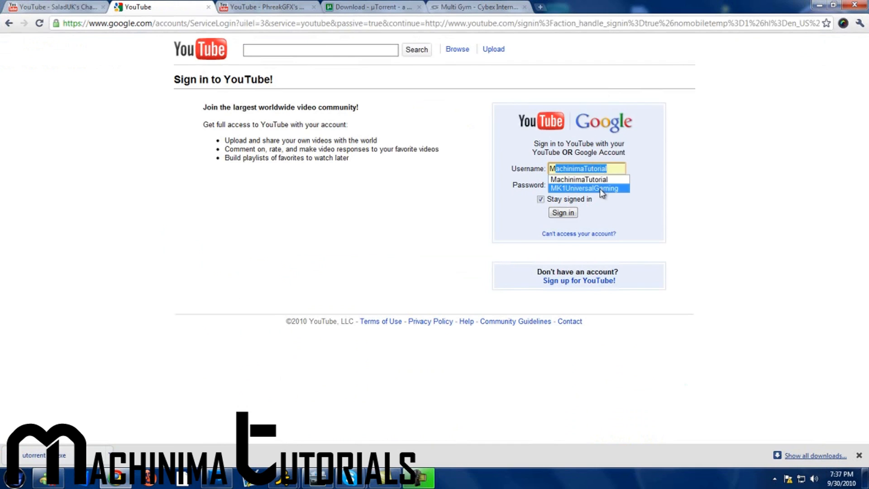
{"action": "left_click", "coordinate": [583, 188]}
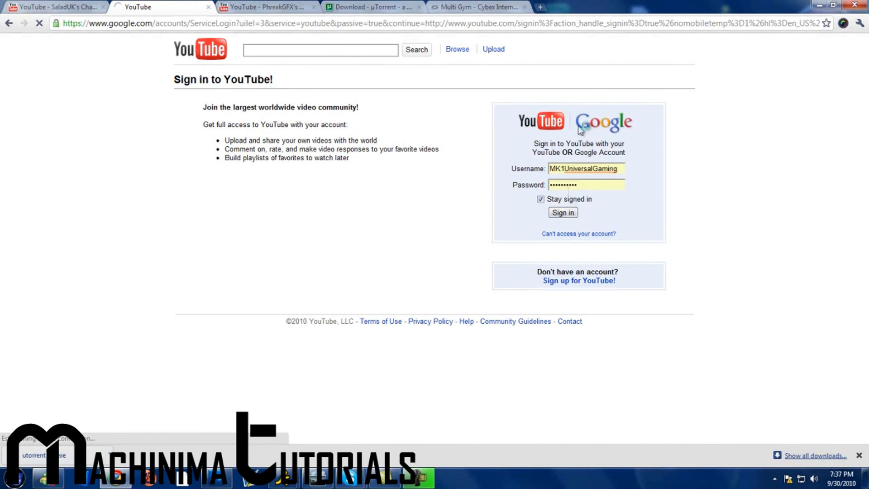
{"action": "left_click", "coordinate": [562, 212]}
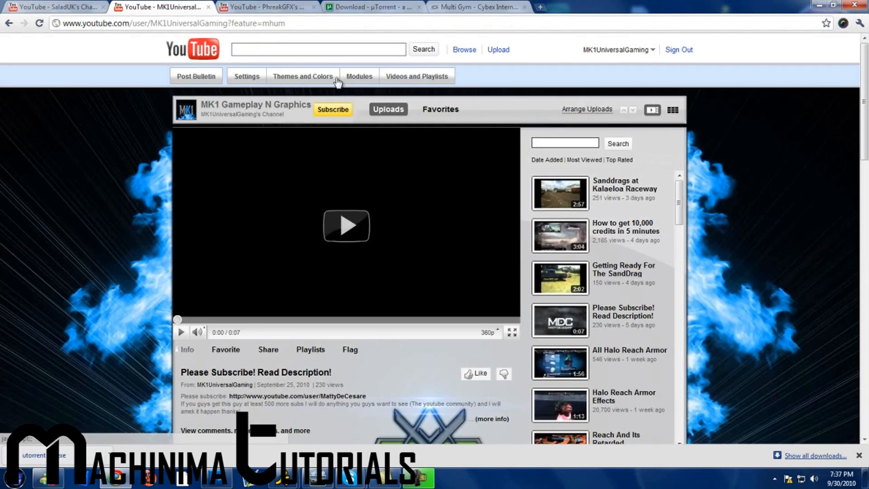
Apply the Clean theme under Themes and Colors and save the channel change.
{"action": "left_click", "coordinate": [303, 76]}
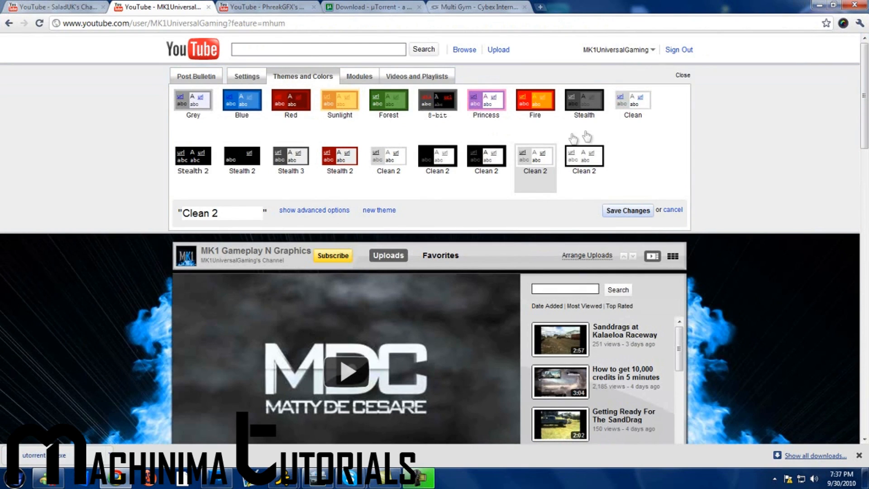
{"action": "left_click", "coordinate": [632, 101]}
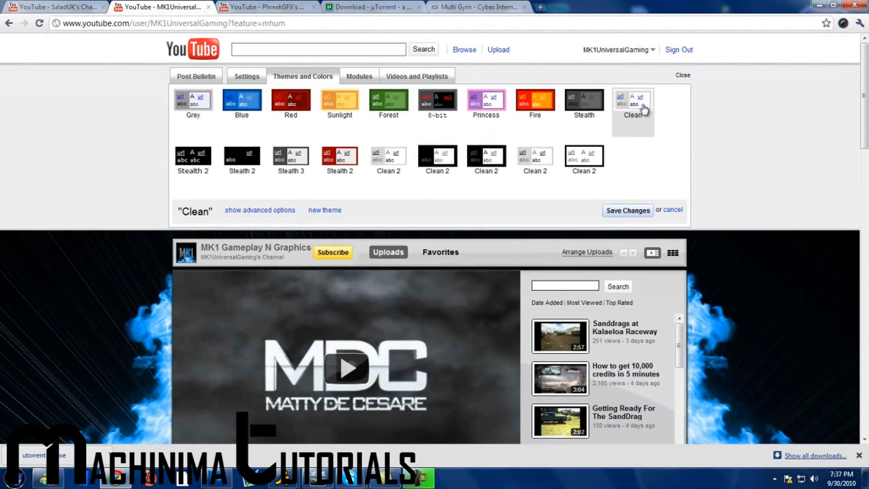
{"action": "left_click", "coordinate": [627, 210]}
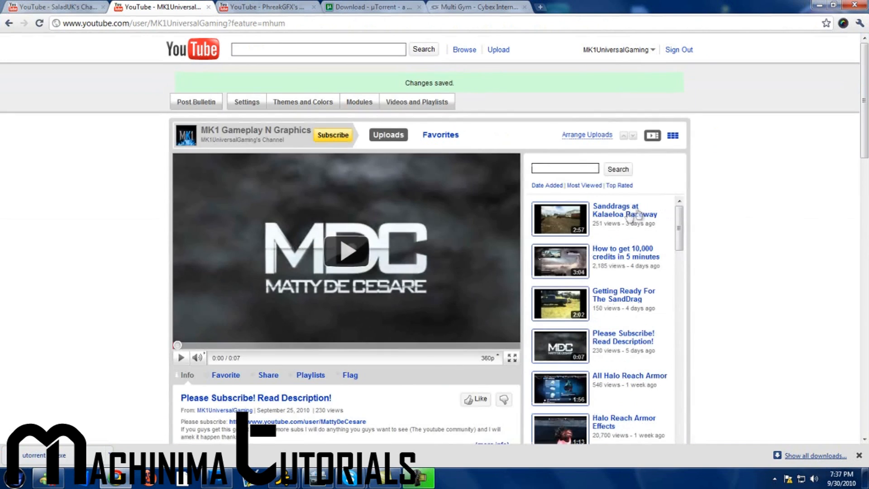
{"action": "mouse_move", "coordinate": [850, 36]}
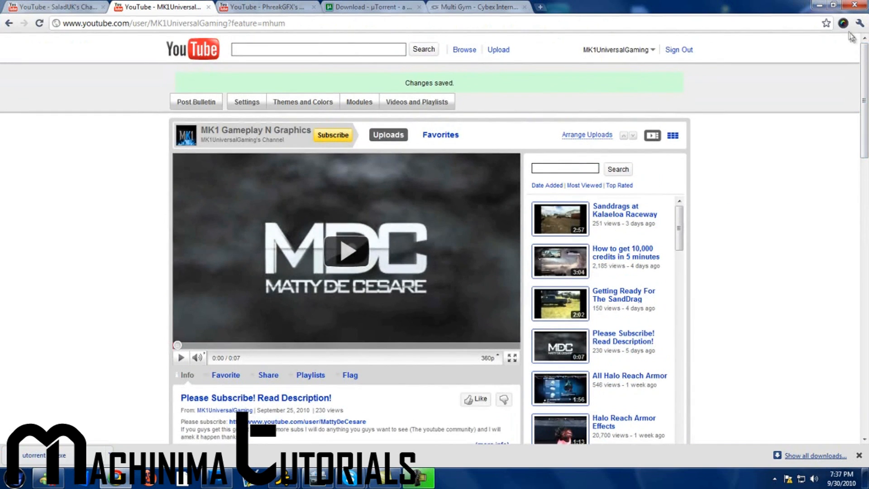
{"action": "mouse_move", "coordinate": [845, 31]}
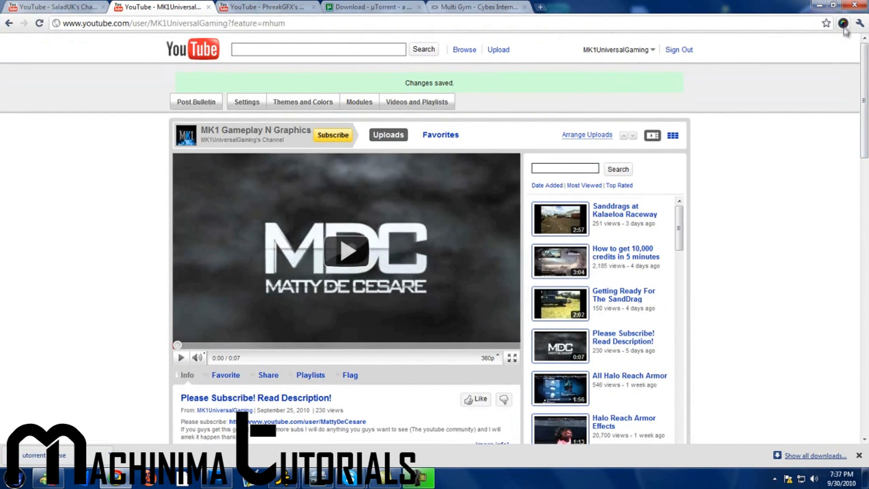
Capture the entire channel page with Awesome Screenshot and finish to generate the image.
{"action": "left_click", "coordinate": [843, 23]}
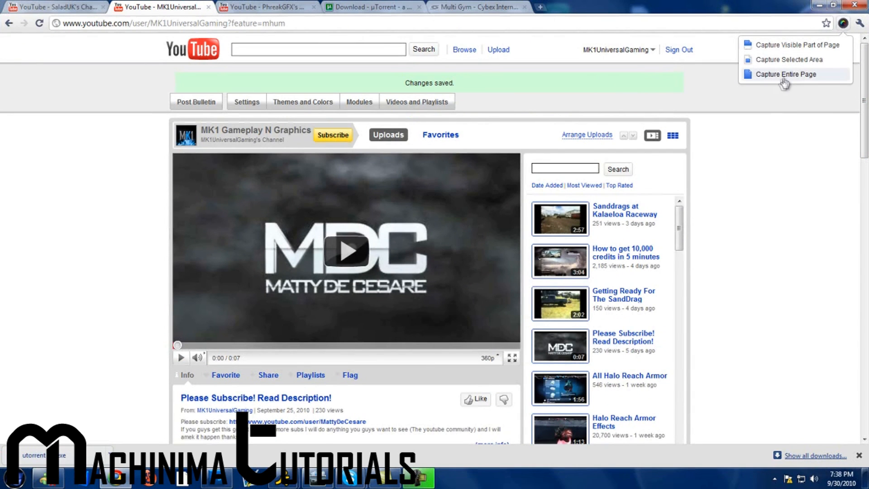
{"action": "left_click", "coordinate": [784, 73]}
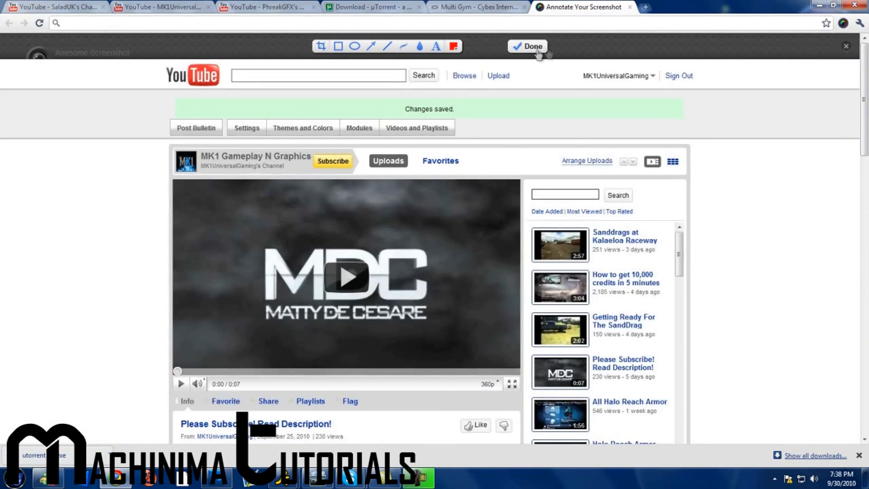
{"action": "left_click", "coordinate": [527, 46]}
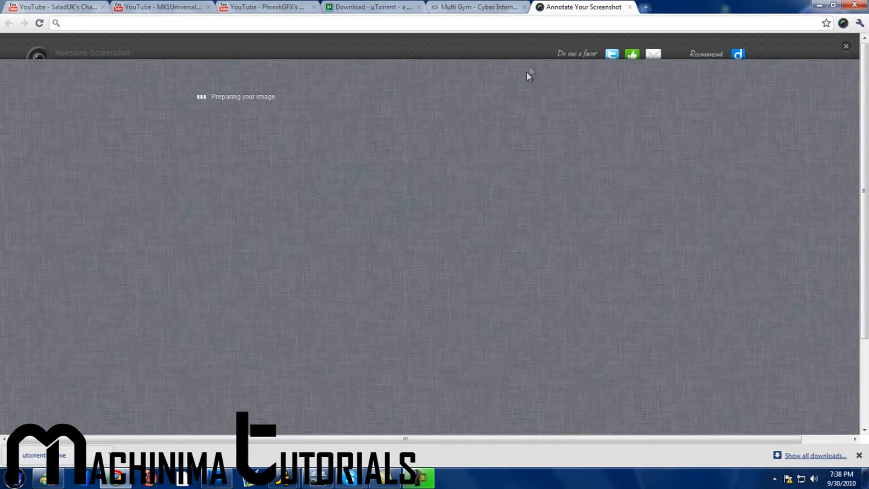
{"action": "mouse_move", "coordinate": [378, 194]}
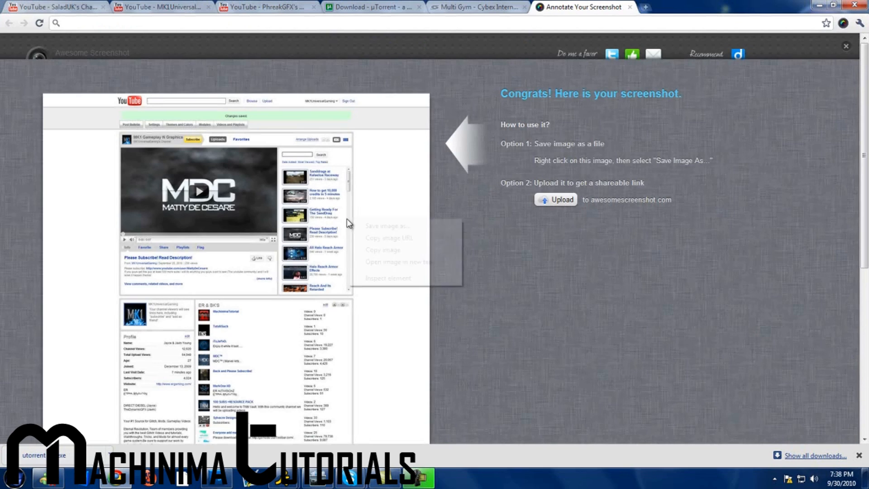
{"action": "mouse_move", "coordinate": [146, 96]}
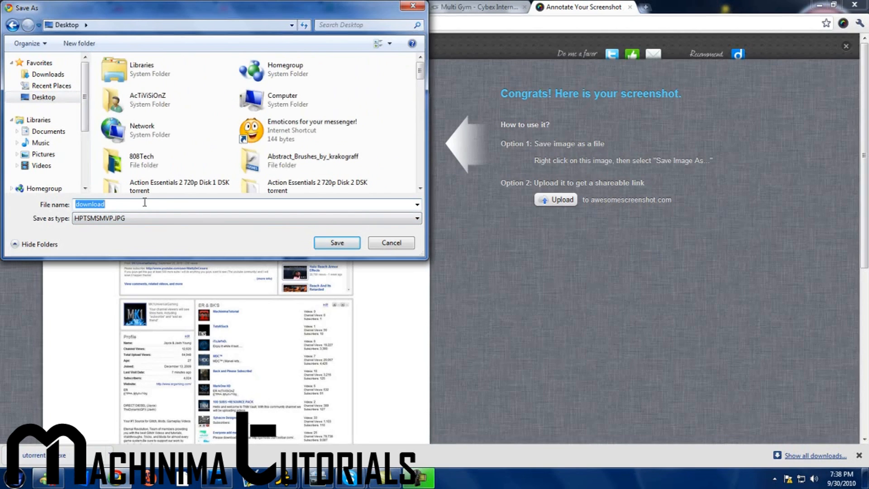
Save the captured page image to the desktop as 'youtube'.
{"action": "type", "text": "youtube"}
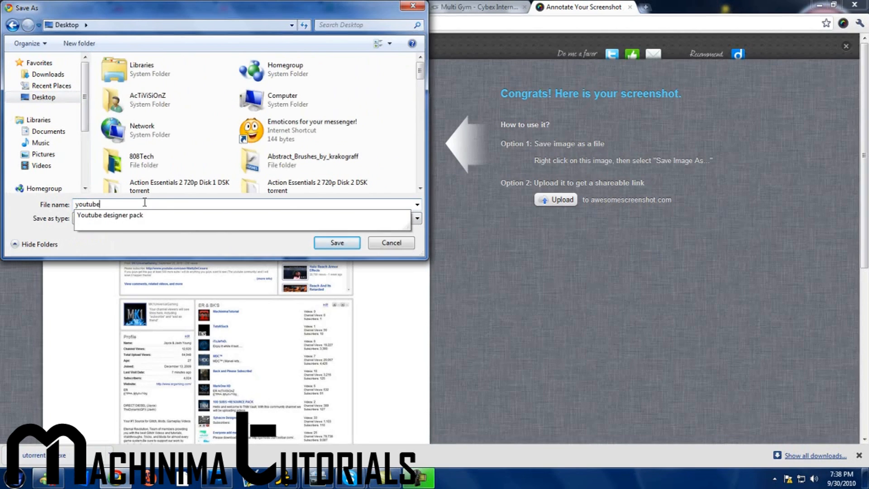
{"action": "left_click", "coordinate": [336, 242]}
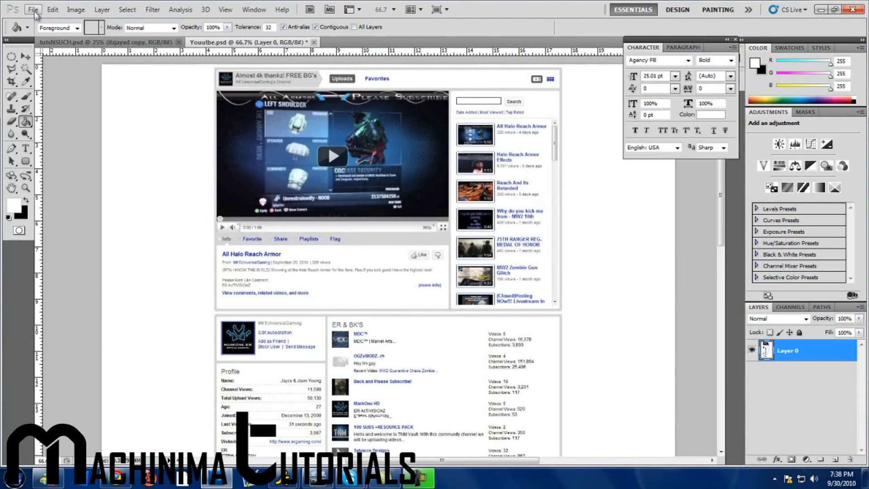
Open youtube.jpg in Photoshop and convert its Background into editable Layer 0.
{"action": "left_click", "coordinate": [33, 9]}
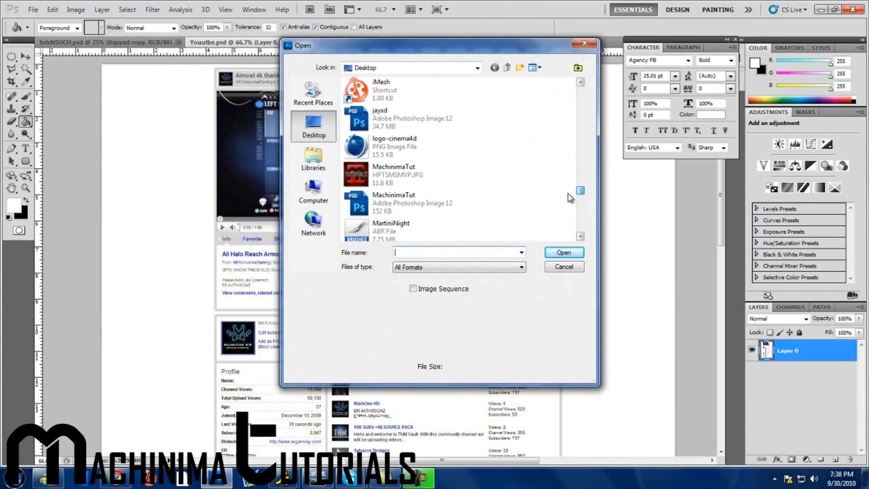
{"action": "scroll", "scroll_direction": "down", "scroll_amount": 3}
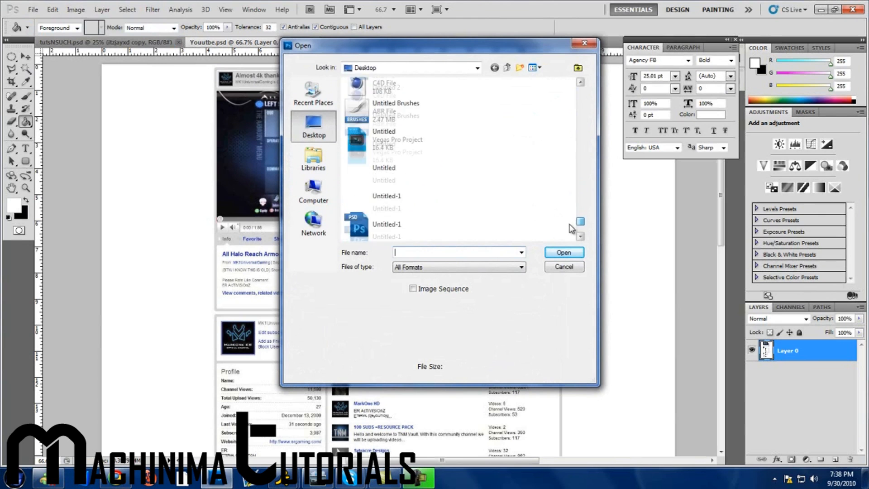
{"action": "left_click", "coordinate": [399, 199]}
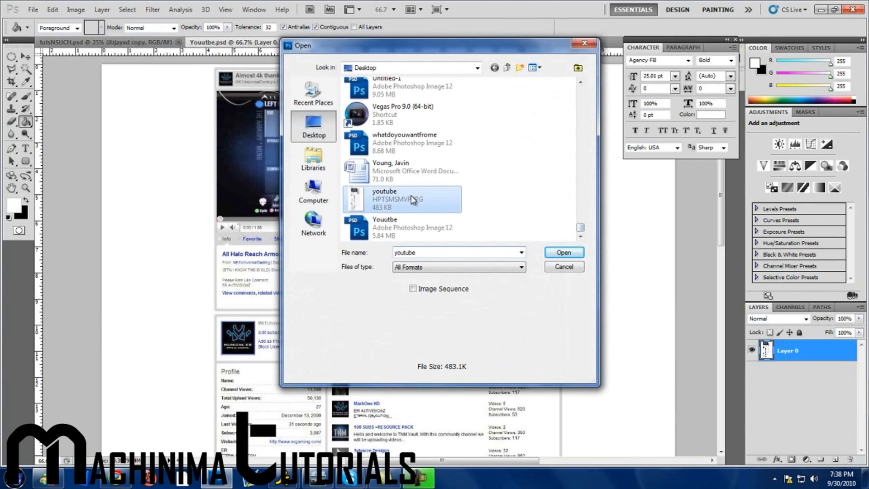
{"action": "left_click", "coordinate": [563, 253]}
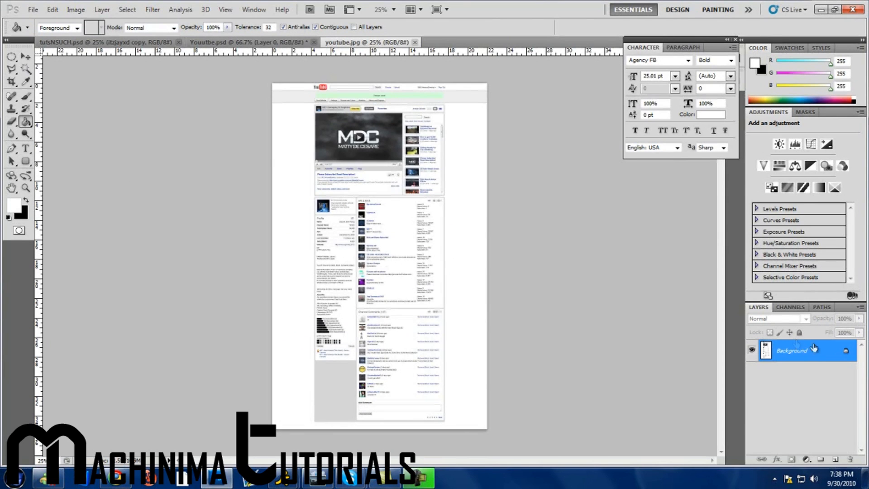
{"action": "double_click", "coordinate": [791, 350]}
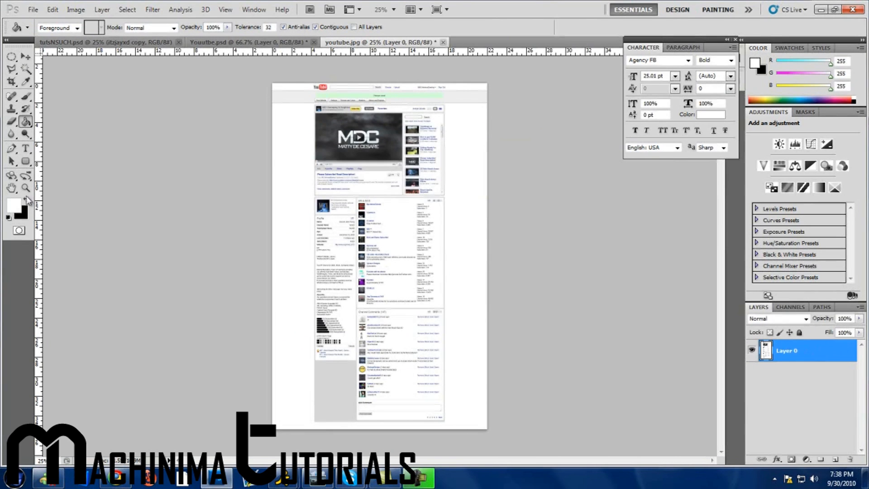
{"action": "left_click", "coordinate": [10, 188]}
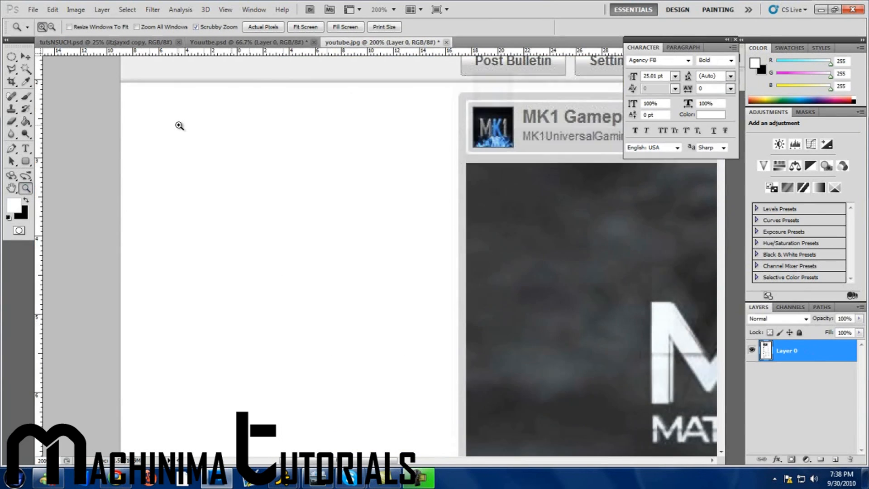
Switch to the Rectangular Marquee and mark the white content area below the channel header.
{"action": "scroll", "scroll_direction": "up", "scroll_amount": 3}
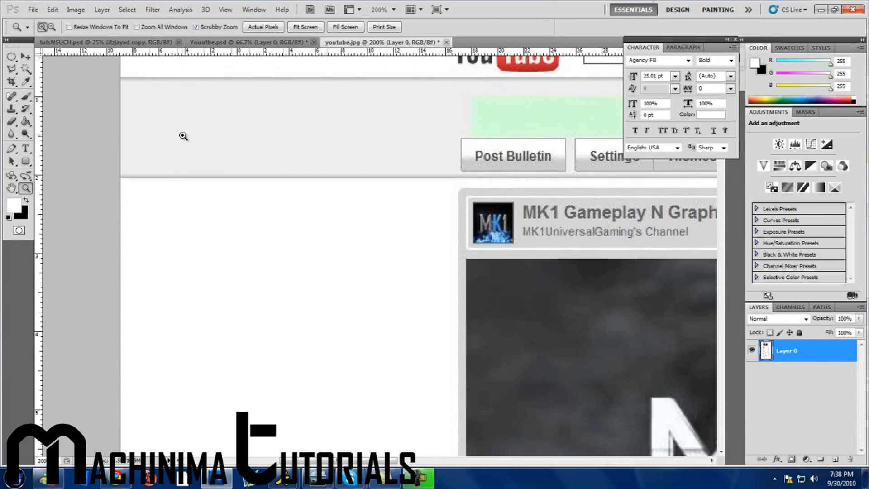
{"action": "scroll", "scroll_direction": "up", "scroll_amount": 3}
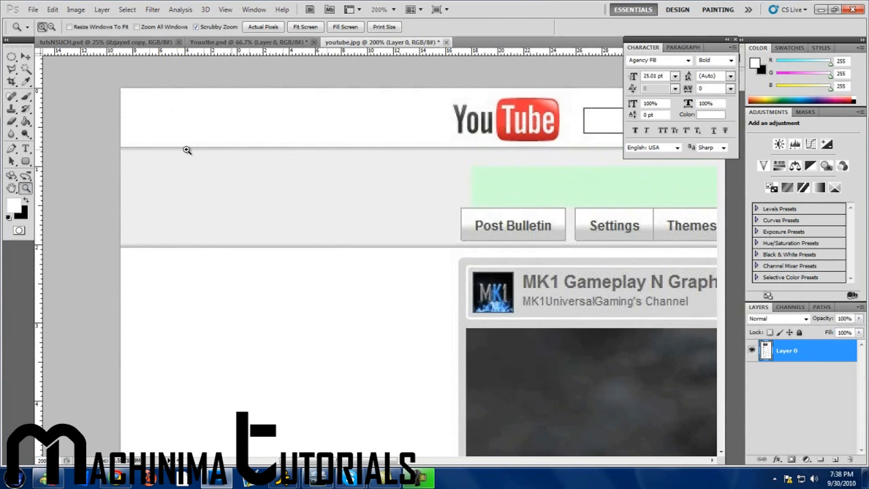
{"action": "left_click", "coordinate": [12, 56]}
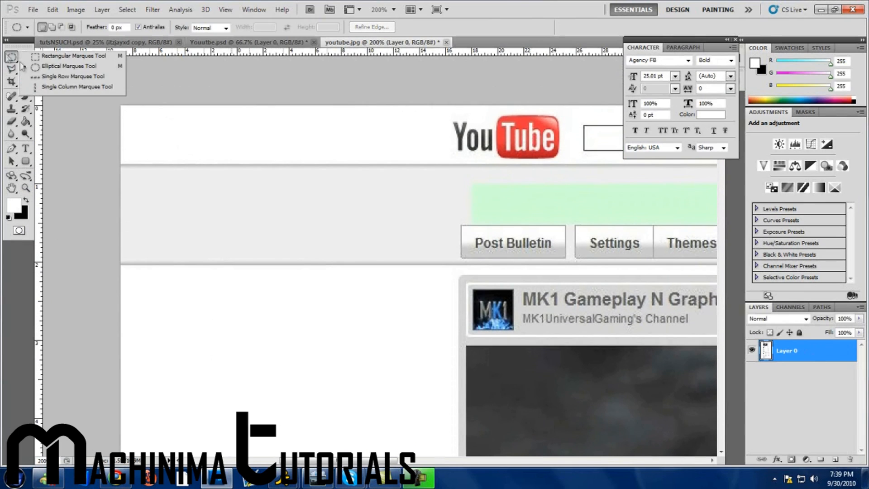
{"action": "left_click", "coordinate": [74, 55]}
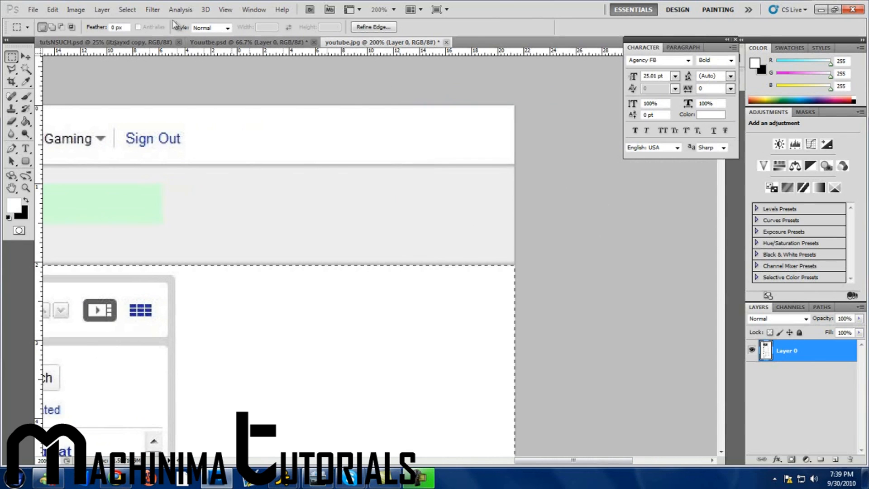
{"action": "left_click", "coordinate": [76, 9]}
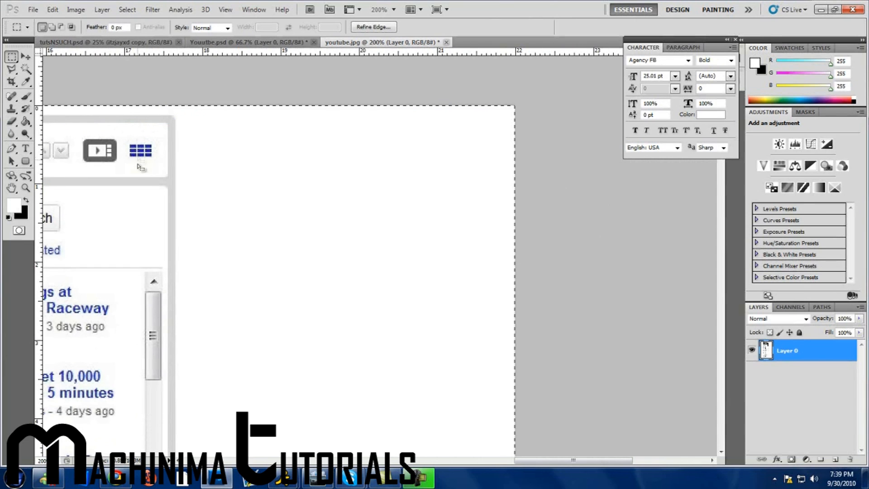
{"action": "mouse_move", "coordinate": [143, 190]}
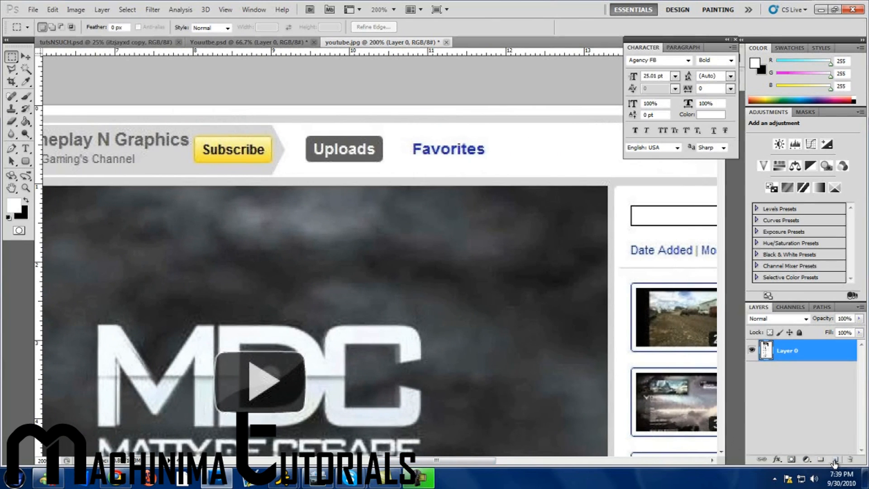
Add an empty layer above the screenshot and turn on rulers for pulling guides.
{"action": "left_click", "coordinate": [834, 460]}
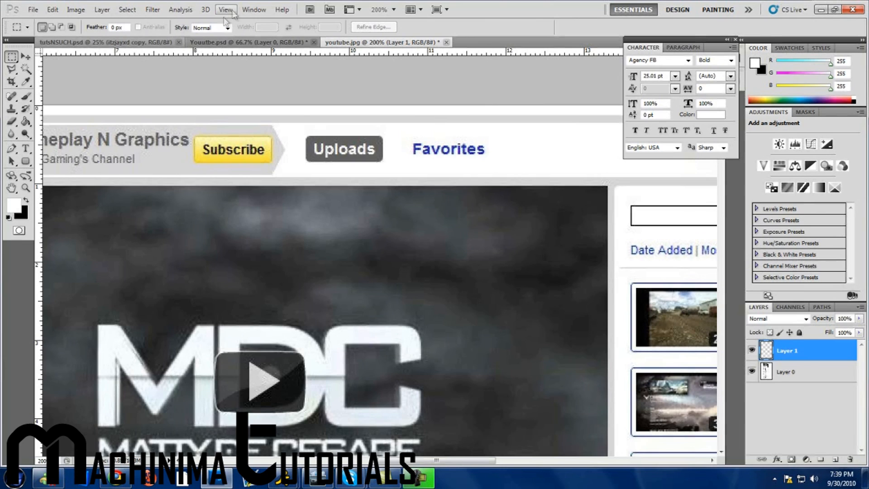
{"action": "left_click", "coordinate": [225, 9]}
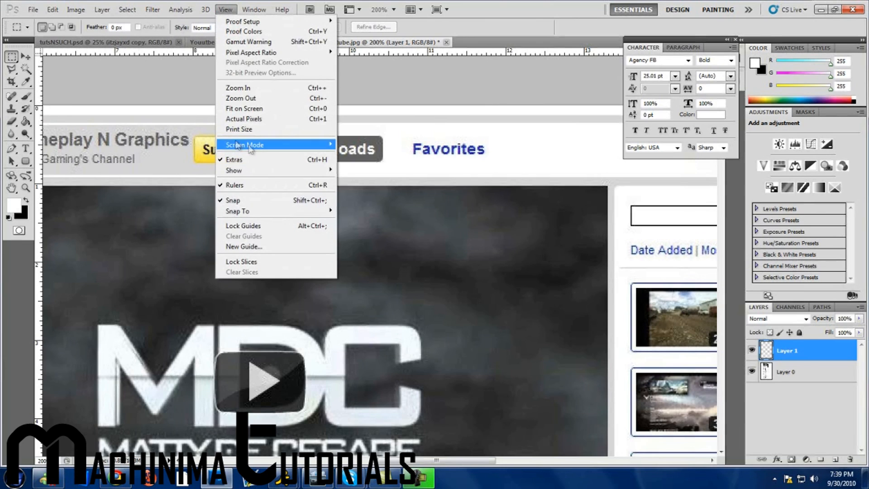
{"action": "mouse_move", "coordinate": [265, 184]}
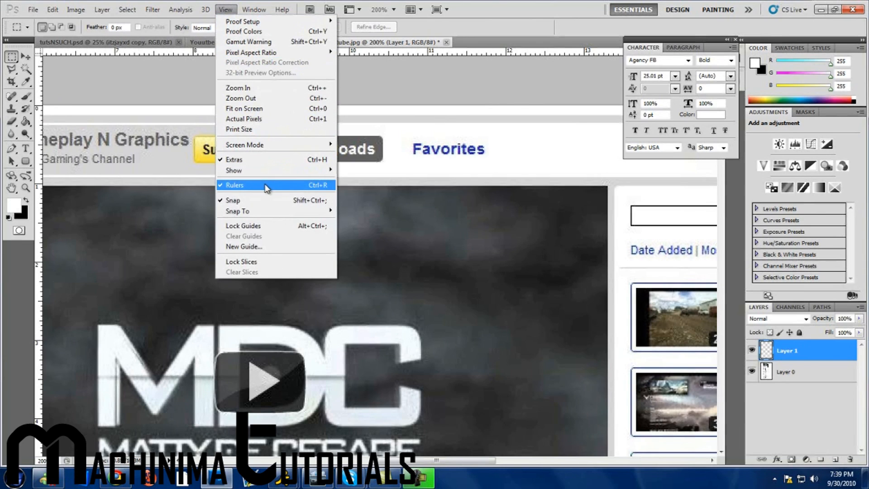
{"action": "left_click", "coordinate": [234, 184]}
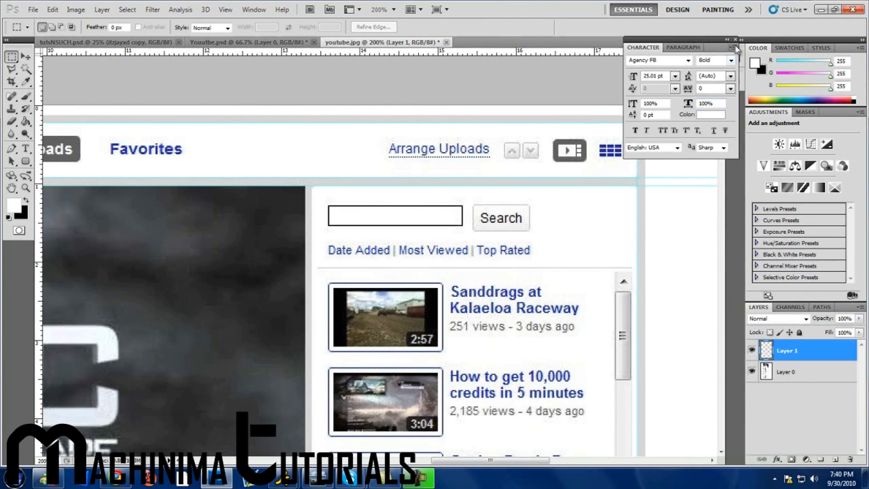
{"action": "left_click", "coordinate": [734, 39]}
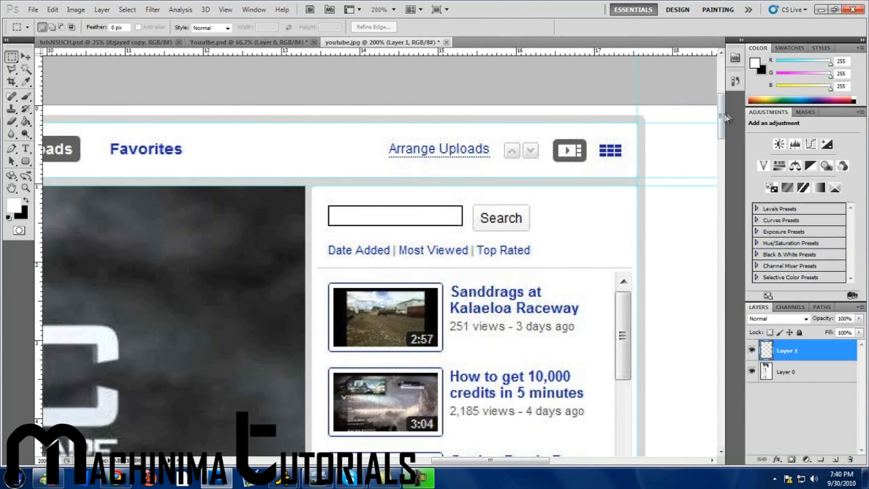
Drag guides from the rulers along every content box edge across the whole page.
{"action": "scroll", "scroll_direction": "down", "scroll_amount": 3}
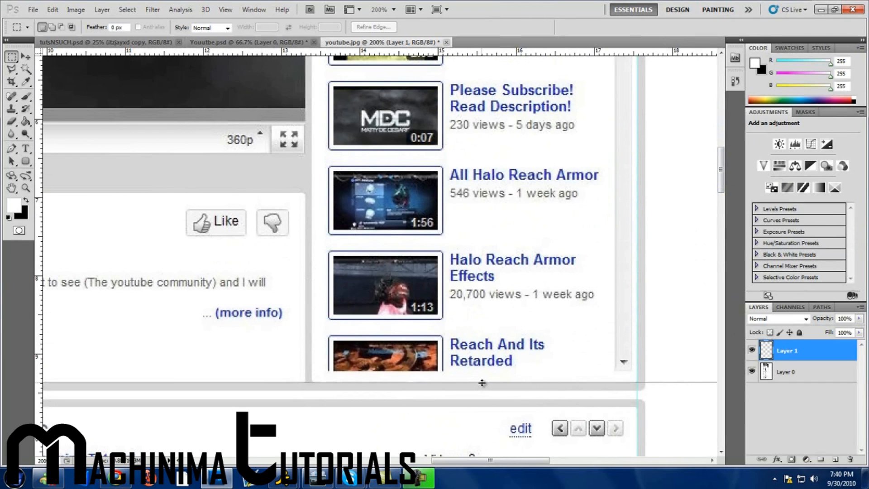
{"action": "scroll", "scroll_direction": "right", "scroll_amount": 3}
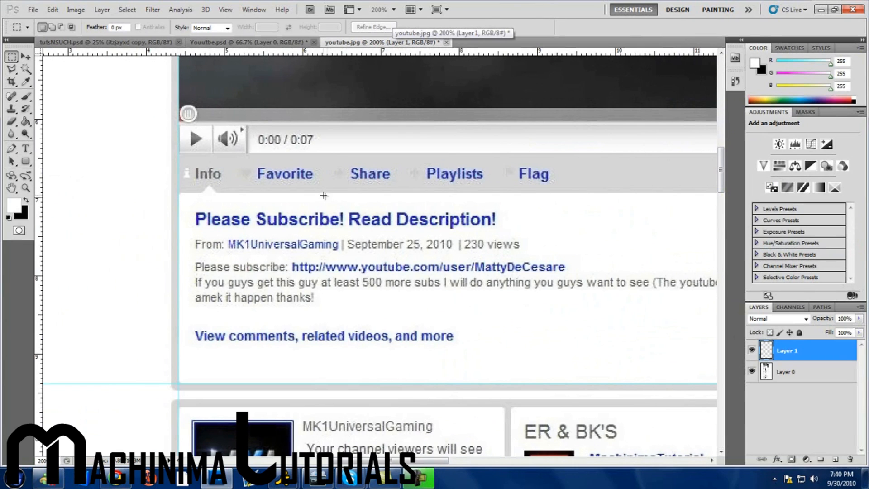
{"action": "mouse_move", "coordinate": [717, 178]}
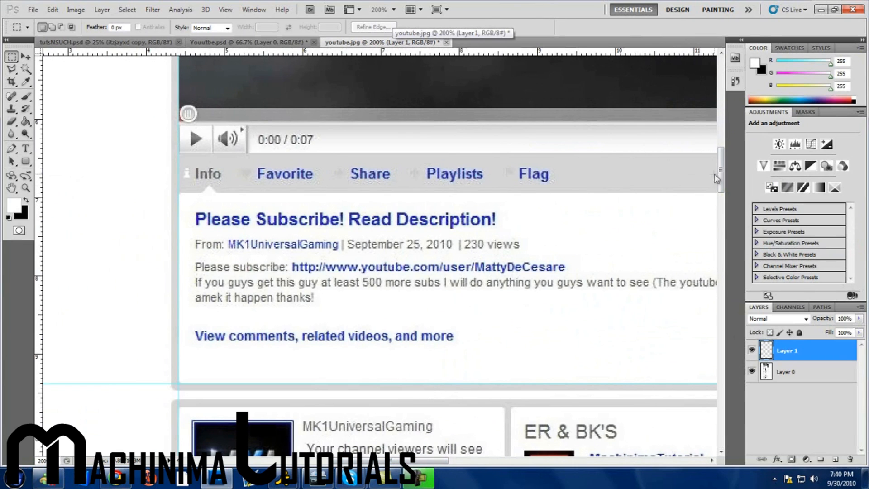
{"action": "scroll", "scroll_direction": "down", "scroll_amount": 3}
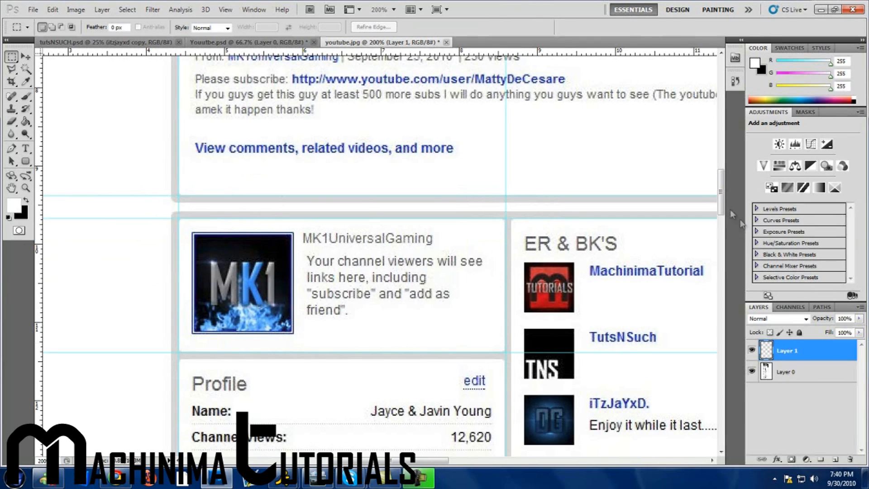
{"action": "scroll", "scroll_direction": "down", "scroll_amount": 3}
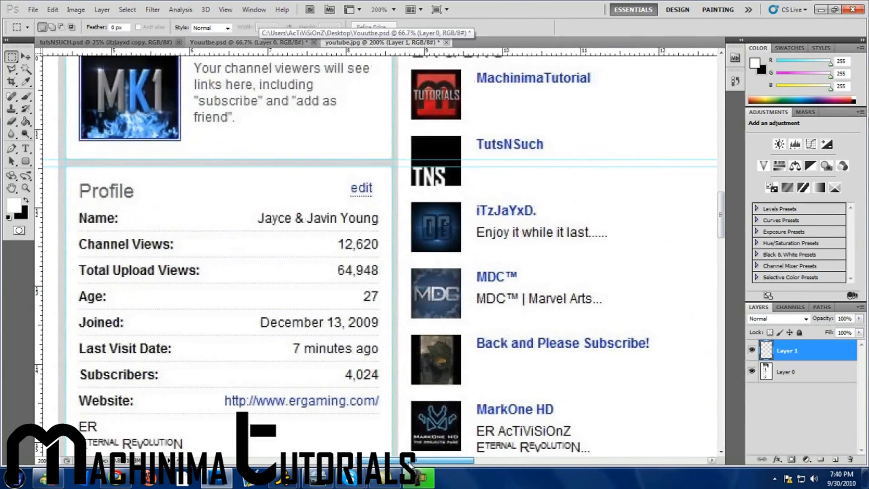
{"action": "scroll", "scroll_direction": "right", "scroll_amount": 3}
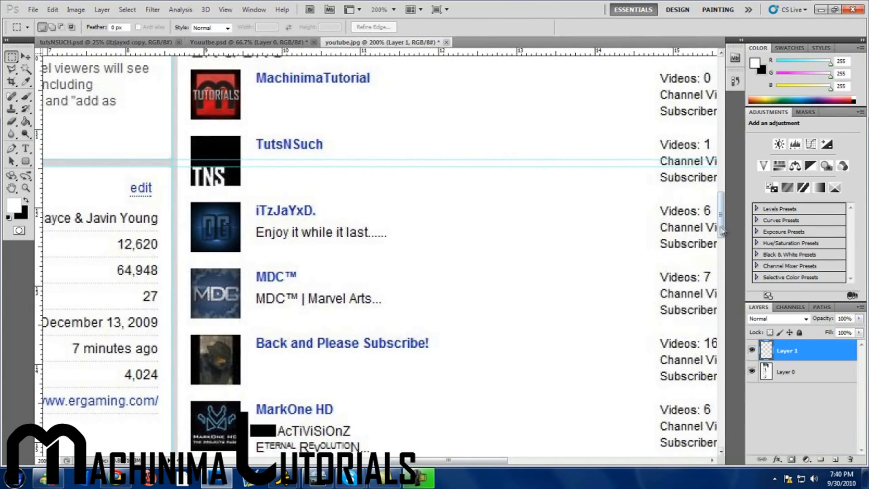
{"action": "scroll", "scroll_direction": "up", "scroll_amount": 3}
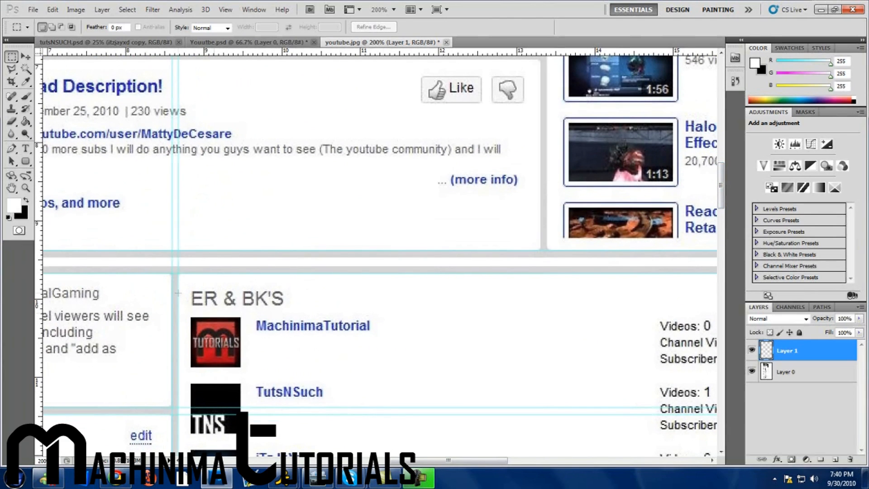
{"action": "scroll", "scroll_direction": "left", "scroll_amount": 3}
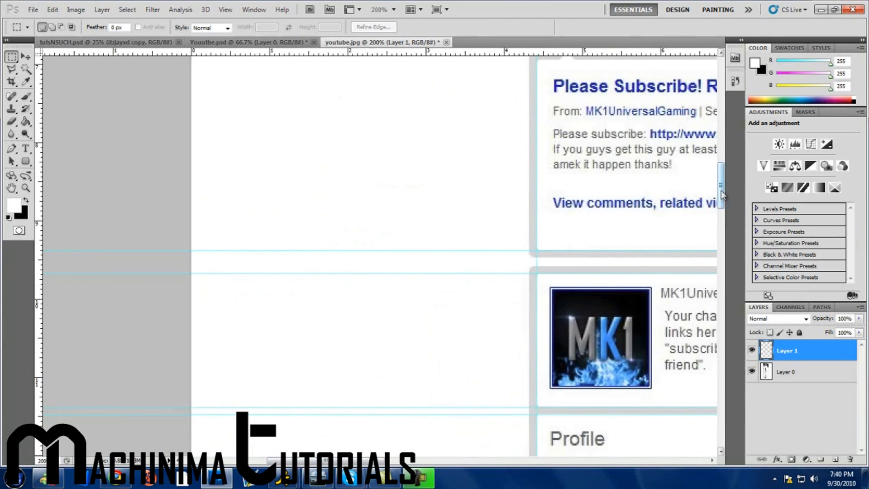
{"action": "scroll", "scroll_direction": "up", "scroll_amount": 3}
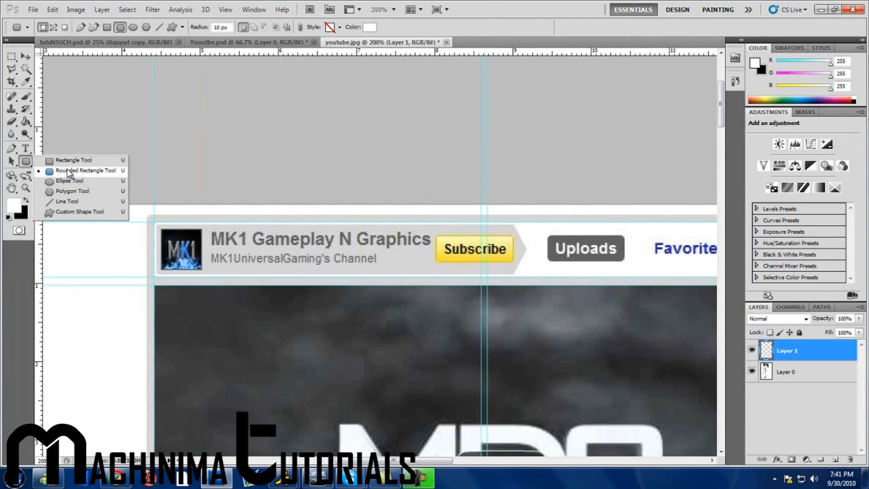
{"action": "mouse_move", "coordinate": [72, 160]}
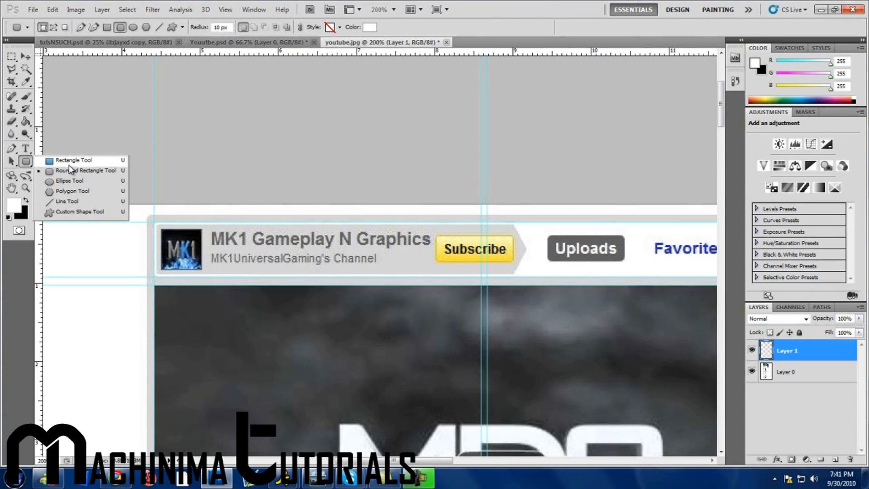
Draw the first black rectangle shape layer snapped between the guides.
{"action": "left_click", "coordinate": [72, 160]}
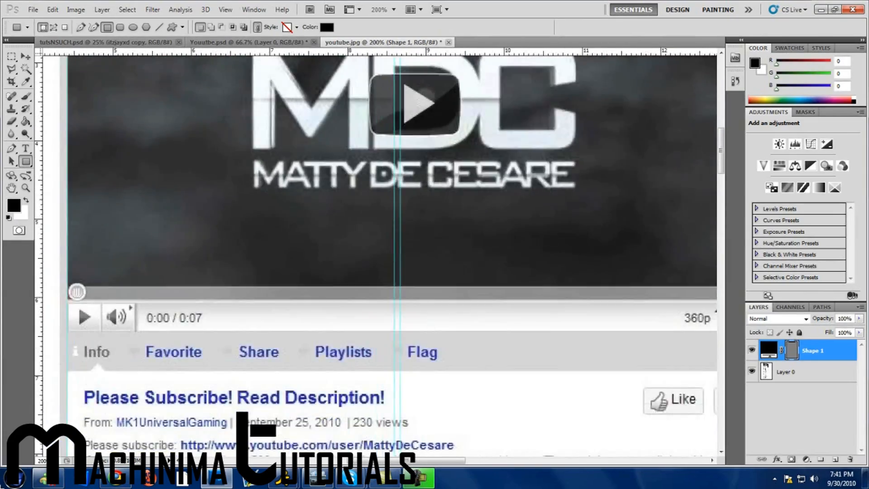
Draw a black rectangle shape covering the full comments column of the layout.
{"action": "scroll", "scroll_direction": "down", "scroll_amount": 3}
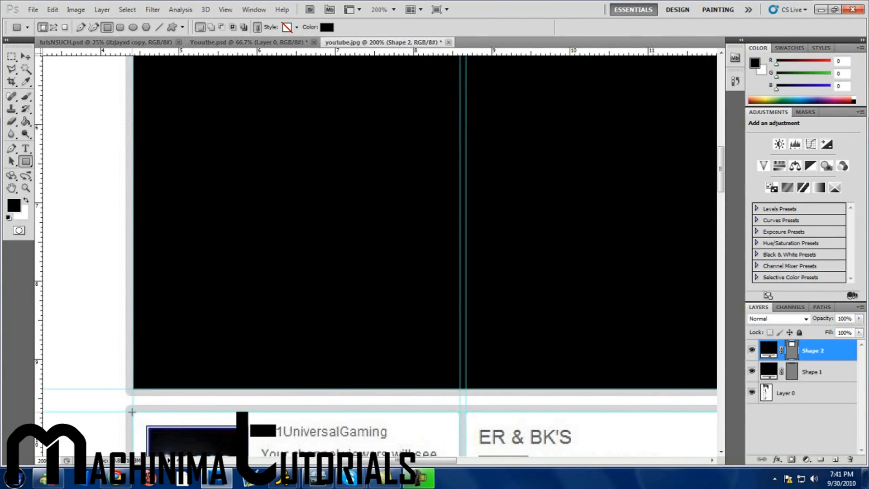
{"action": "scroll", "scroll_direction": "down", "scroll_amount": 3}
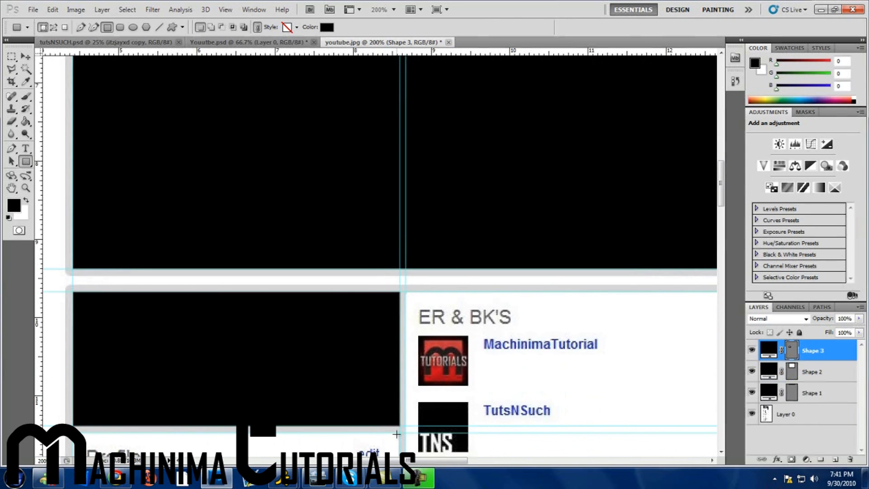
{"action": "scroll", "scroll_direction": "down", "scroll_amount": 3}
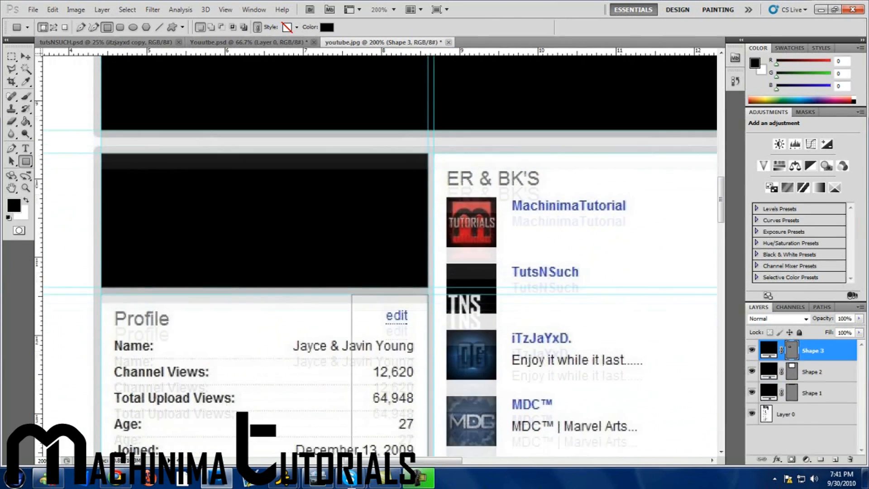
{"action": "scroll", "scroll_direction": "down", "scroll_amount": 3}
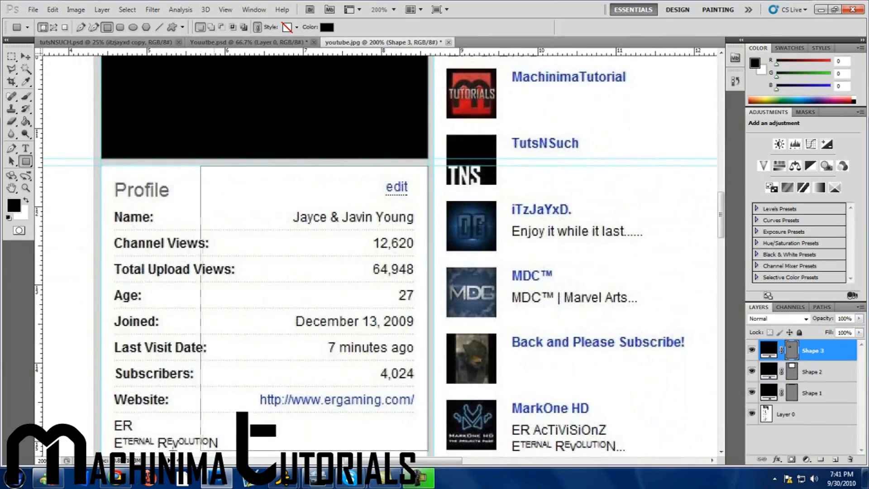
{"action": "scroll", "scroll_direction": "down", "scroll_amount": 3}
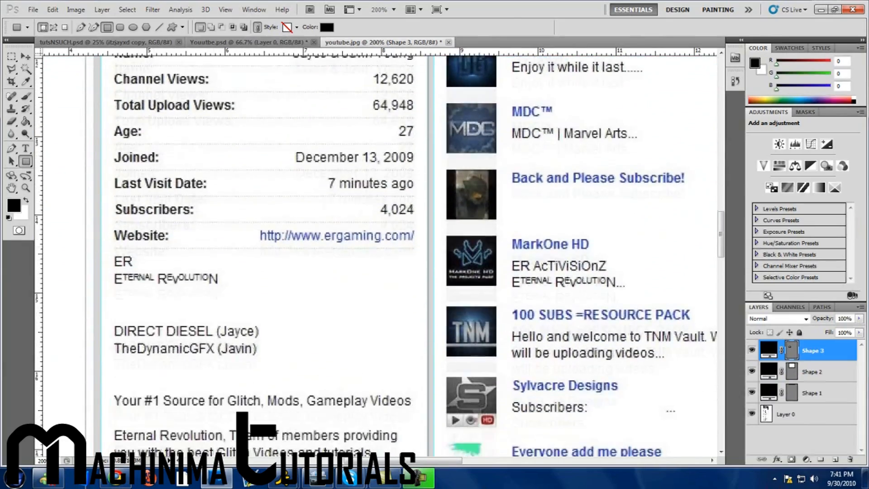
{"action": "scroll", "scroll_direction": "down", "scroll_amount": 3}
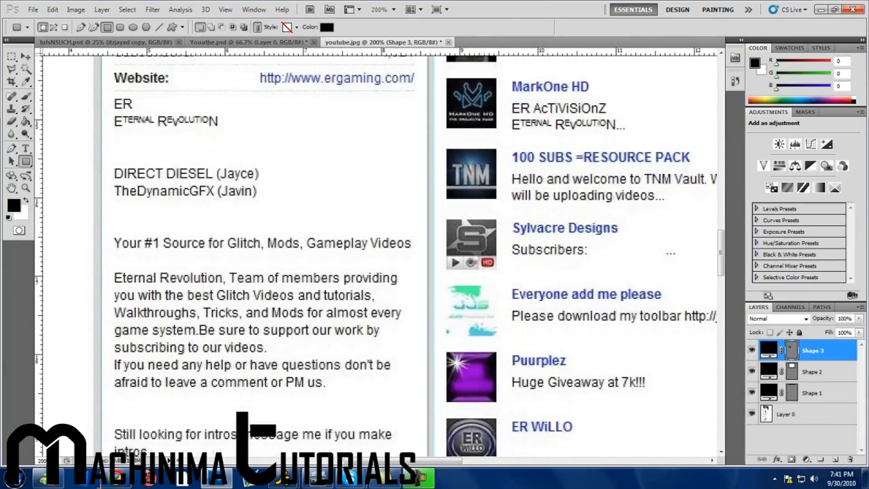
{"action": "scroll", "scroll_direction": "down", "scroll_amount": 3}
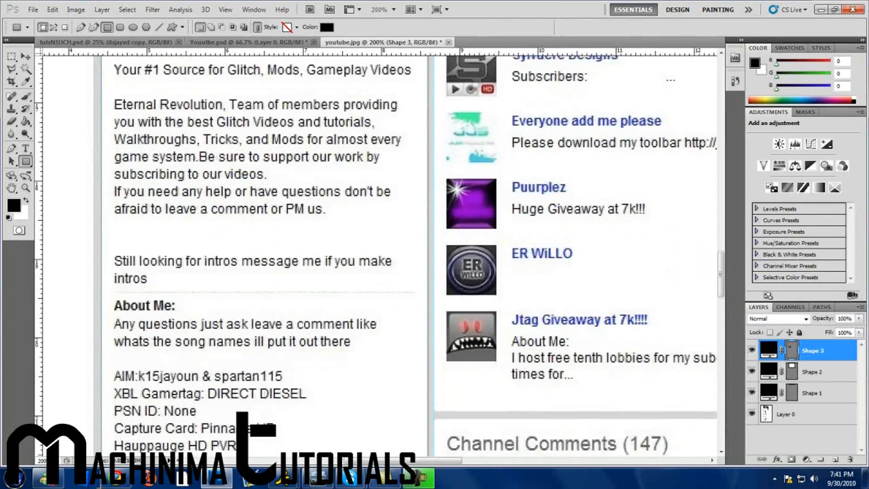
{"action": "scroll", "scroll_direction": "down", "scroll_amount": 3}
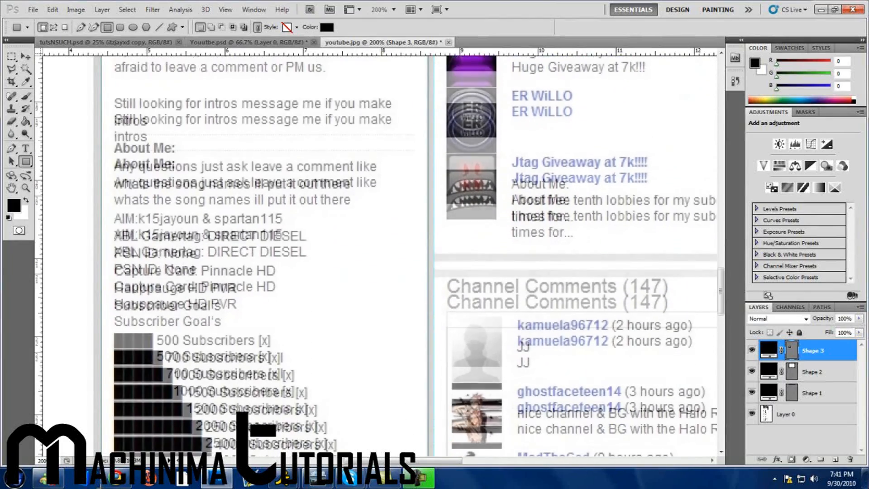
{"action": "scroll", "scroll_direction": "down", "scroll_amount": 3}
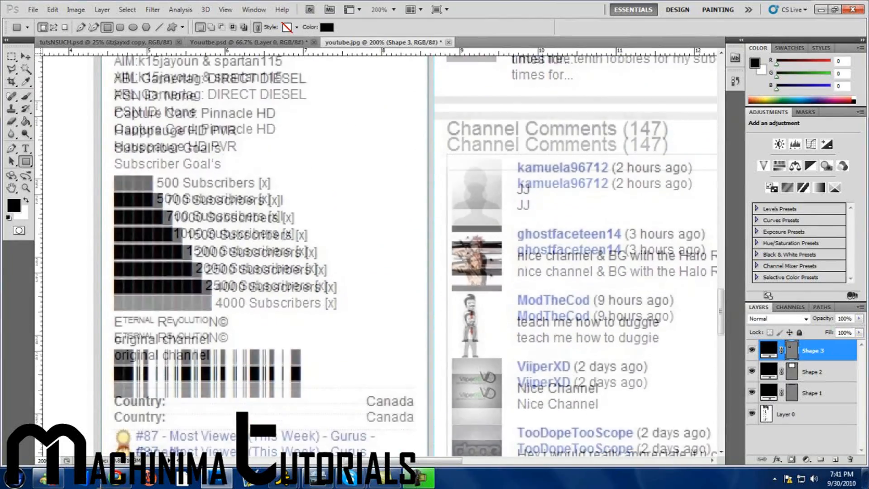
{"action": "scroll", "scroll_direction": "down", "scroll_amount": 3}
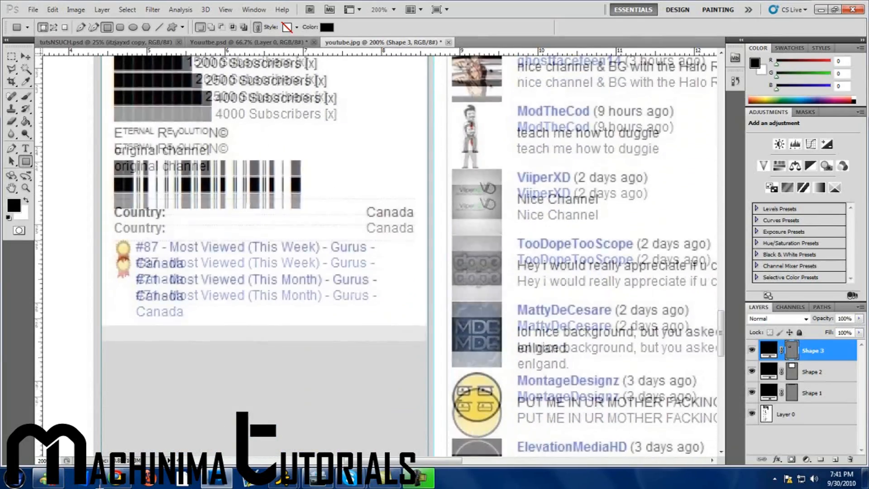
{"action": "scroll", "scroll_direction": "down", "scroll_amount": 3}
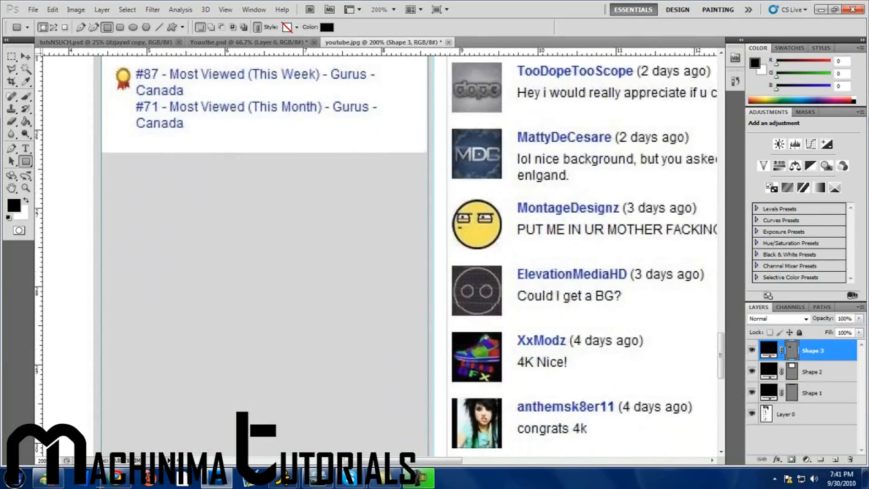
{"action": "scroll", "scroll_direction": "down", "scroll_amount": 3}
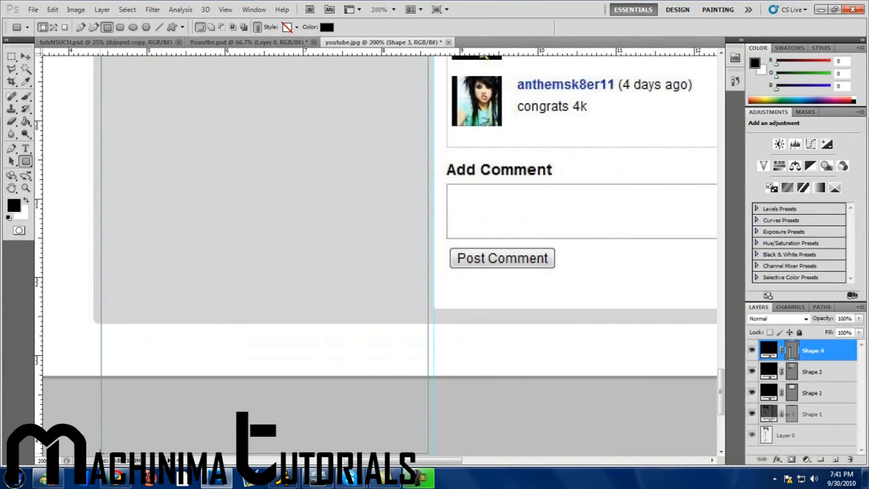
{"action": "left_click", "coordinate": [25, 187]}
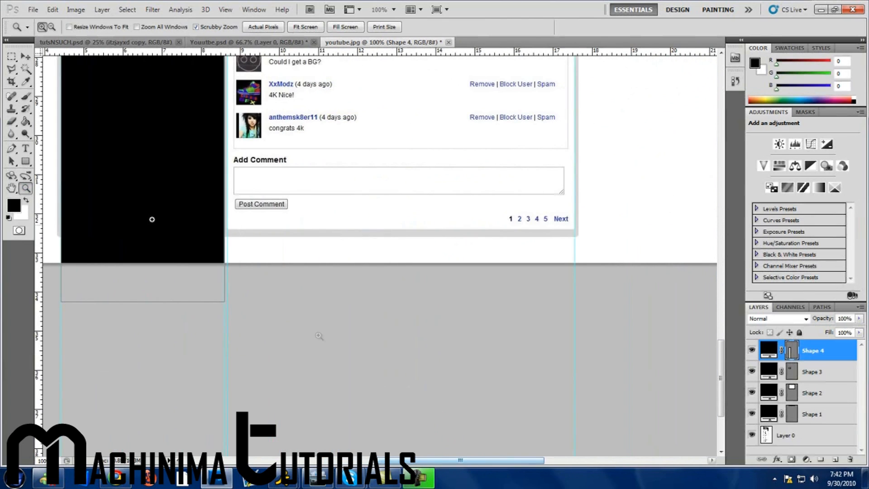
{"action": "left_click", "coordinate": [25, 161]}
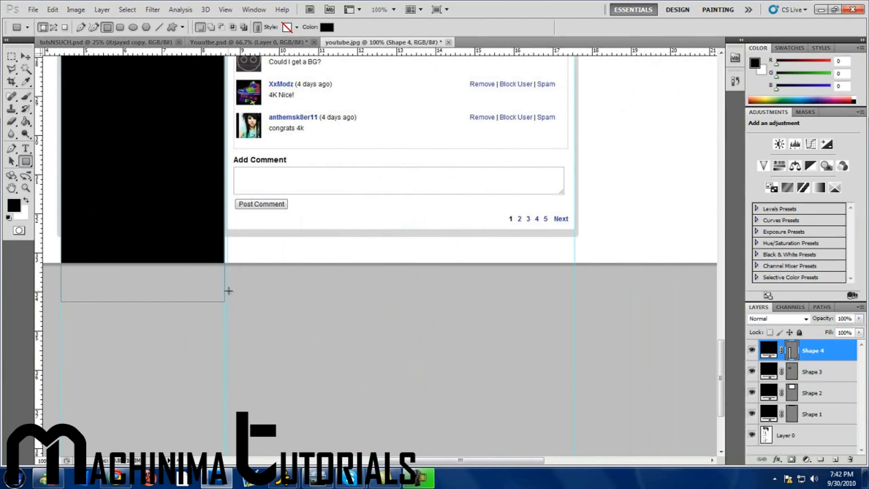
{"action": "scroll", "scroll_direction": "up", "scroll_amount": 3}
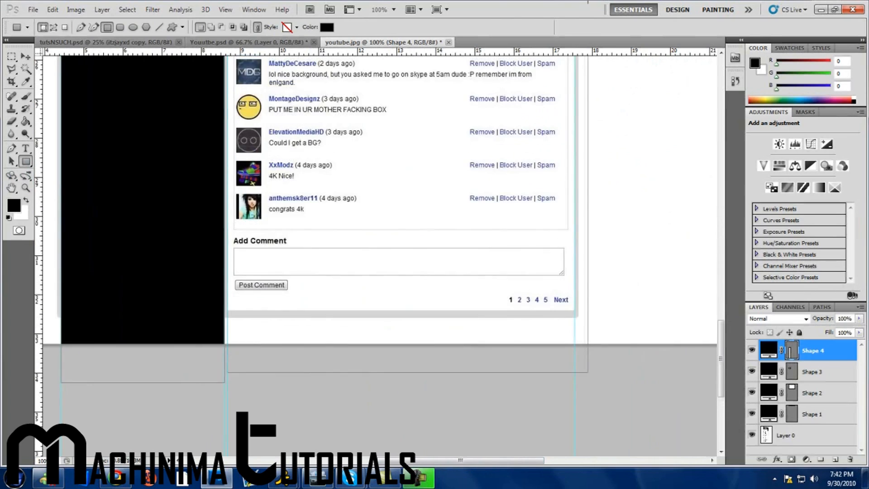
{"action": "scroll", "scroll_direction": "up", "scroll_amount": 3}
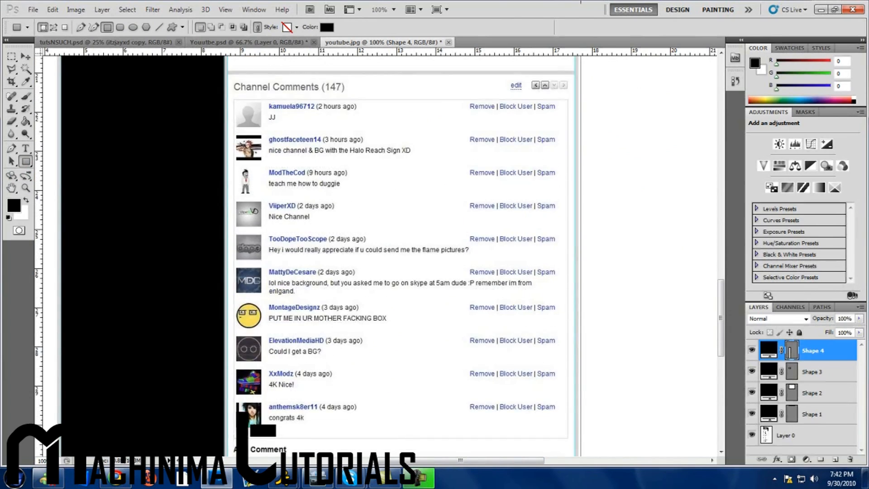
{"action": "scroll", "scroll_direction": "up", "scroll_amount": 3}
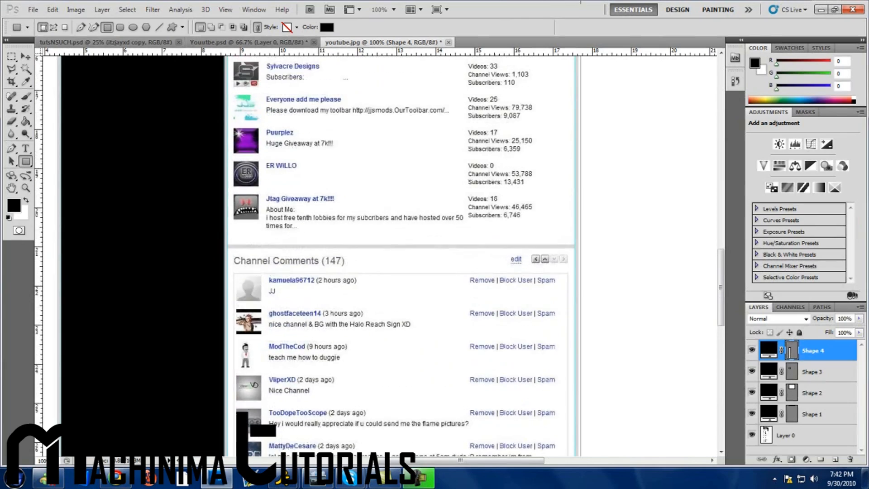
{"action": "scroll", "scroll_direction": "up", "scroll_amount": 3}
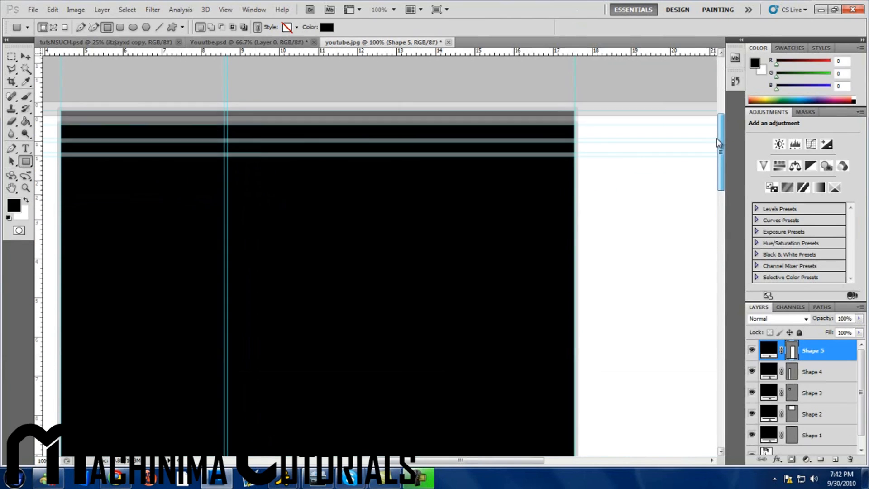
Clear the guides and merge the black box shapes into one Shape 5 layer.
{"action": "left_click", "coordinate": [225, 9]}
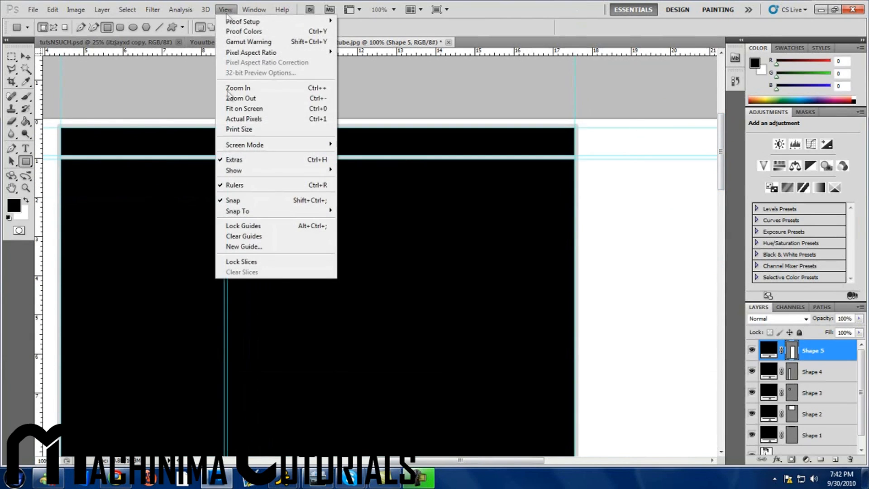
{"action": "mouse_move", "coordinate": [234, 170]}
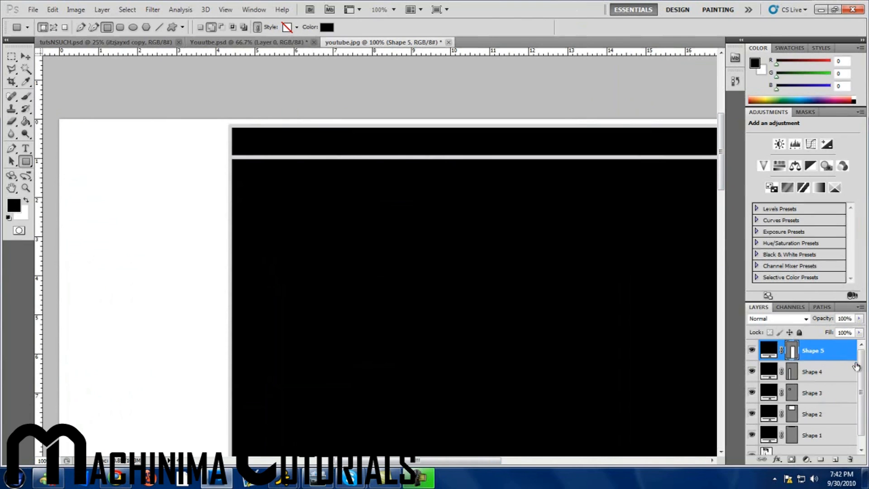
{"action": "mouse_move", "coordinate": [859, 379]}
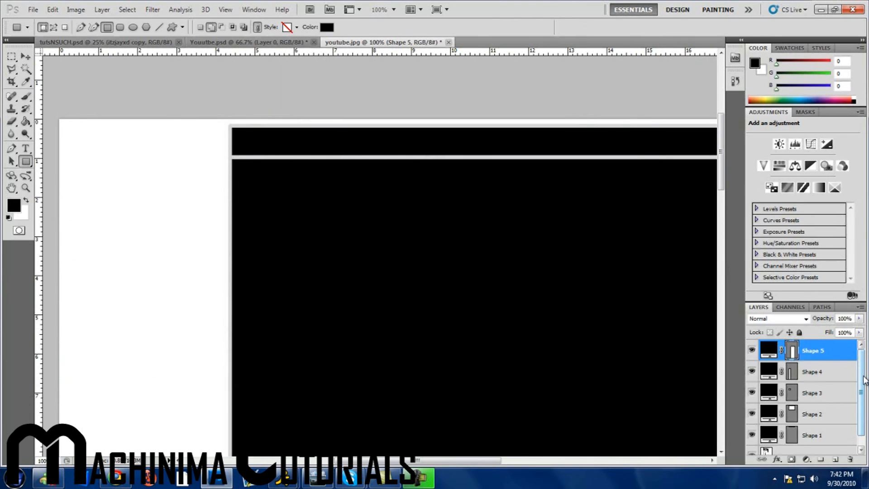
{"action": "right_click", "coordinate": [812, 435]}
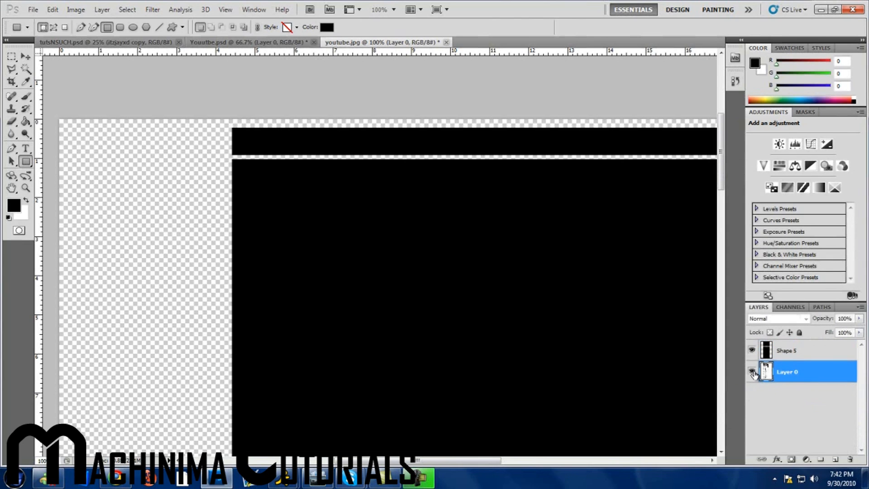
Hide the screenshot Layer 0 and fill a new layer solid black with the Paint Bucket.
{"action": "left_click", "coordinate": [752, 371]}
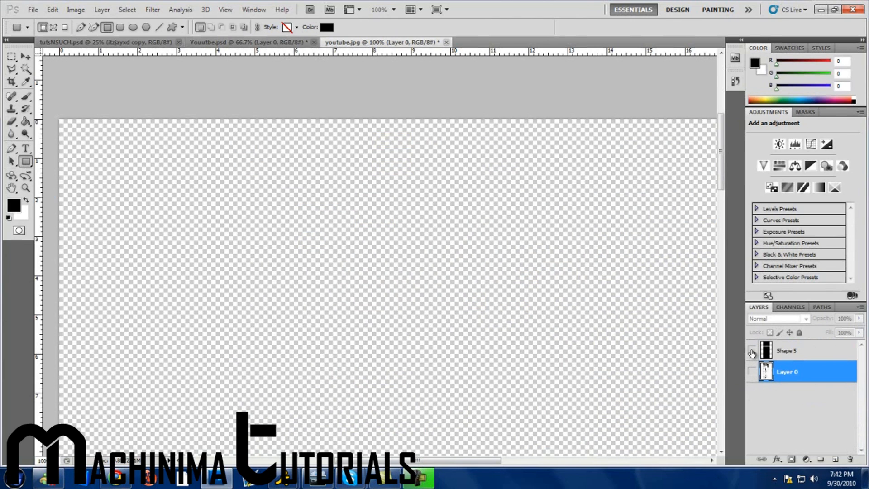
{"action": "left_click", "coordinate": [836, 459]}
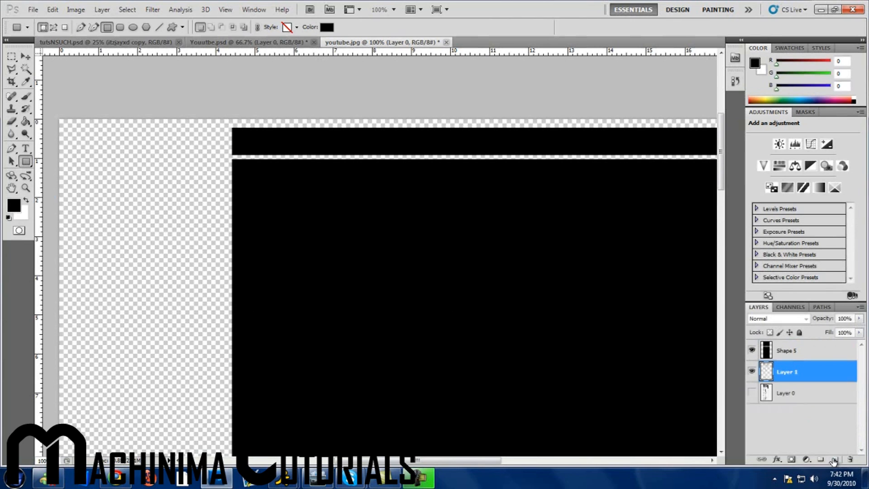
{"action": "left_click", "coordinate": [836, 459]}
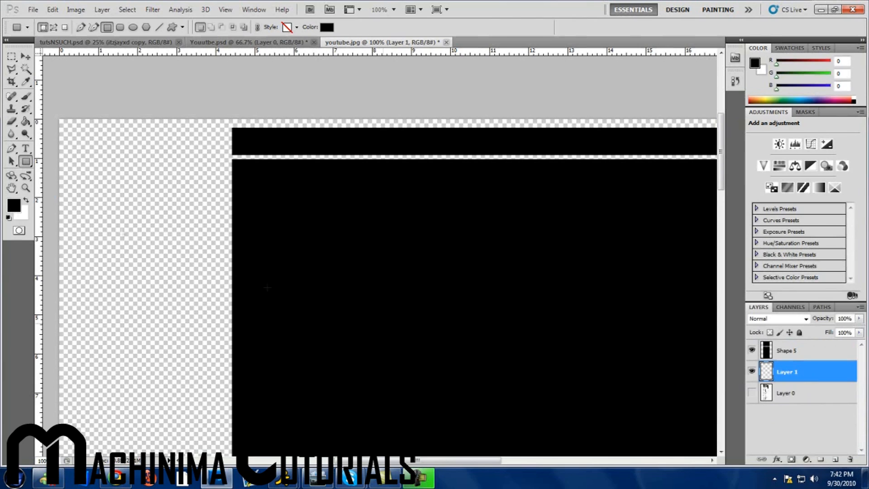
{"action": "left_click", "coordinate": [25, 121]}
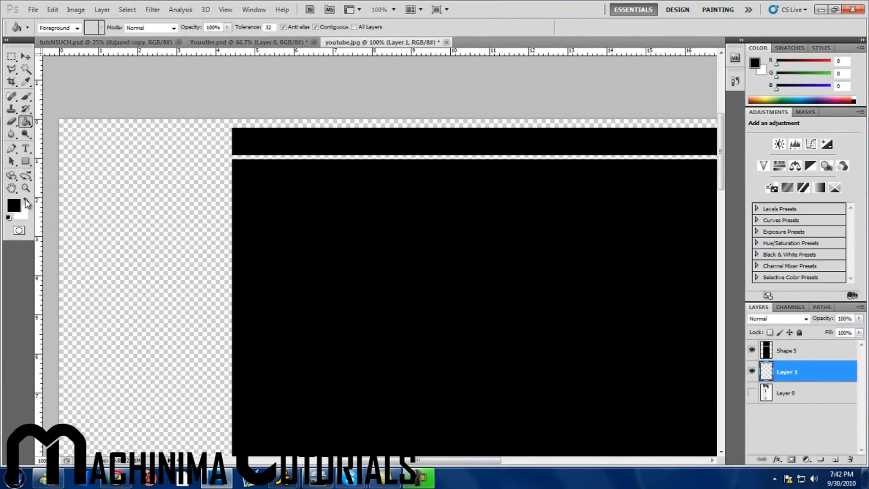
{"action": "left_click", "coordinate": [14, 205]}
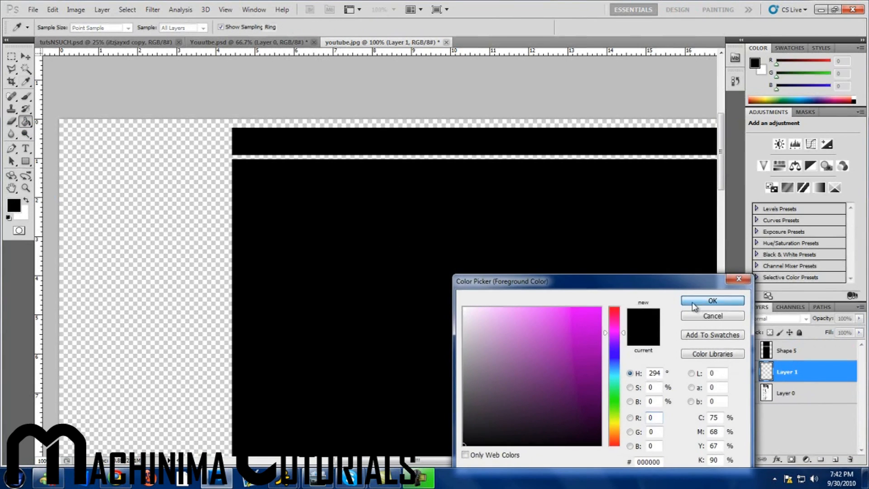
{"action": "left_click", "coordinate": [712, 301]}
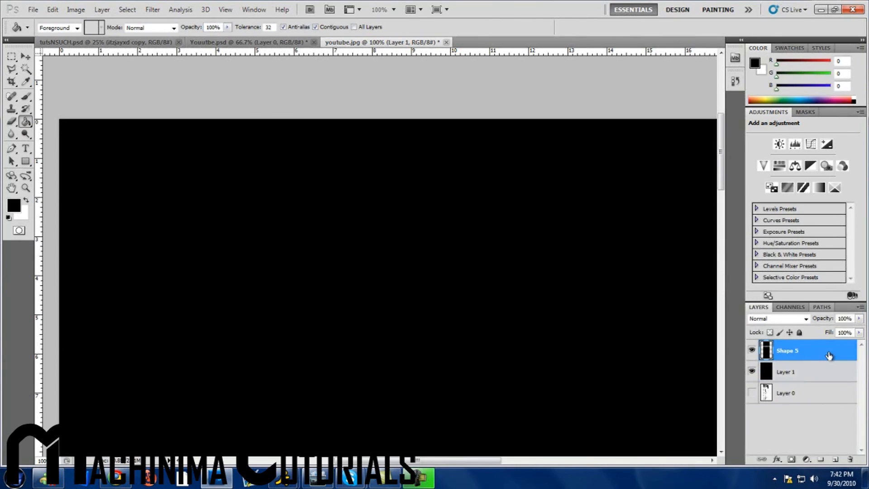
Give the Shape 5 boxes a red Color Overlay and add an empty Layer 2 for the glow.
{"action": "double_click", "coordinate": [786, 349]}
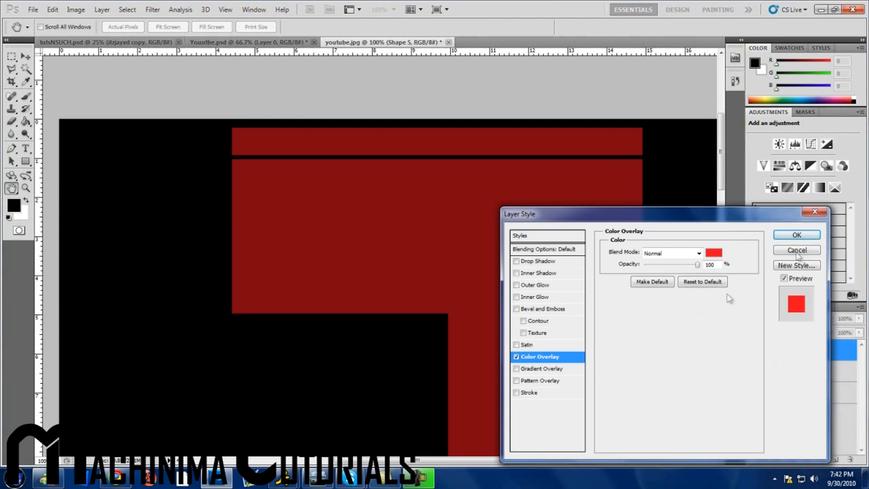
{"action": "left_click", "coordinate": [797, 234]}
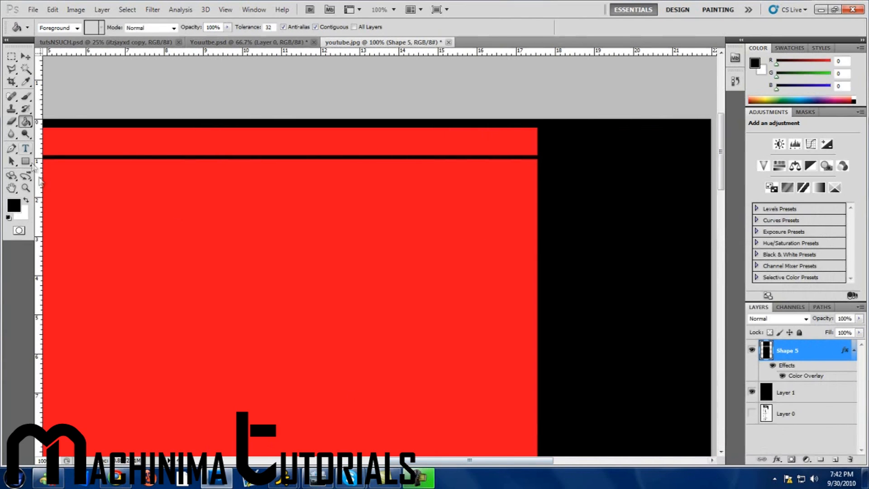
{"action": "left_click", "coordinate": [25, 187]}
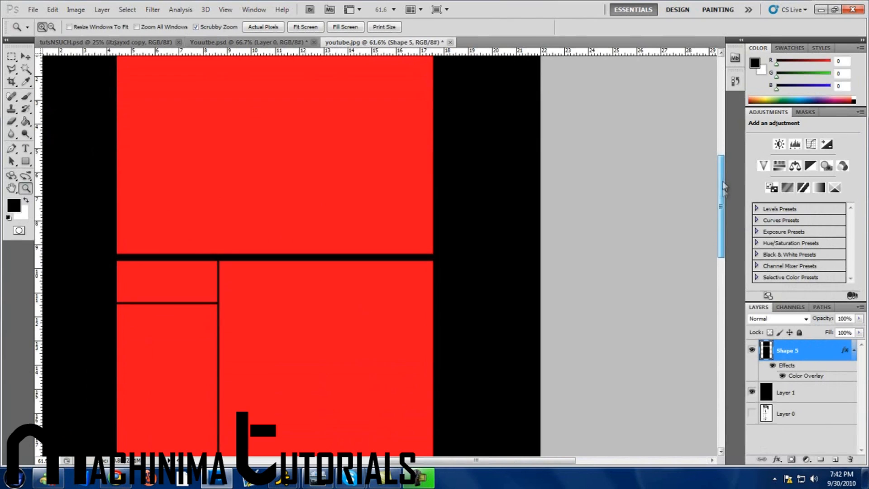
{"action": "left_click", "coordinate": [787, 392]}
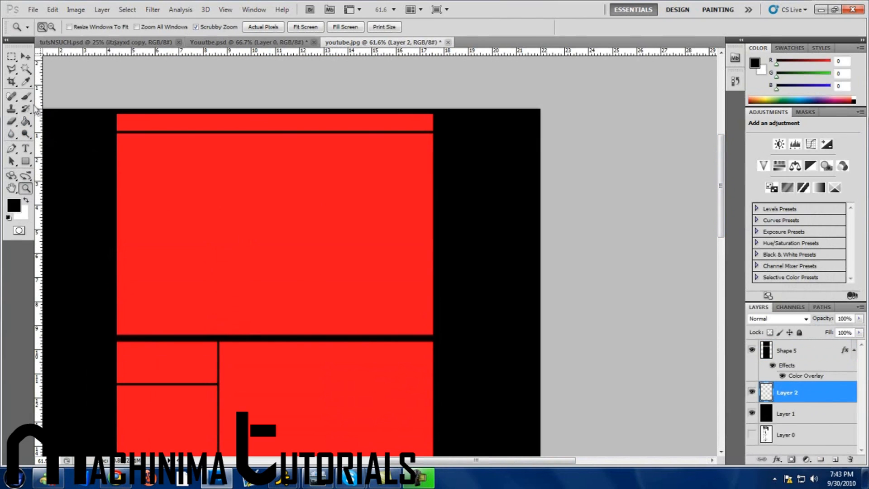
Paint soft white glows with a 1250 px soft brush behind the boxes on Layer 2.
{"action": "left_click", "coordinate": [12, 95]}
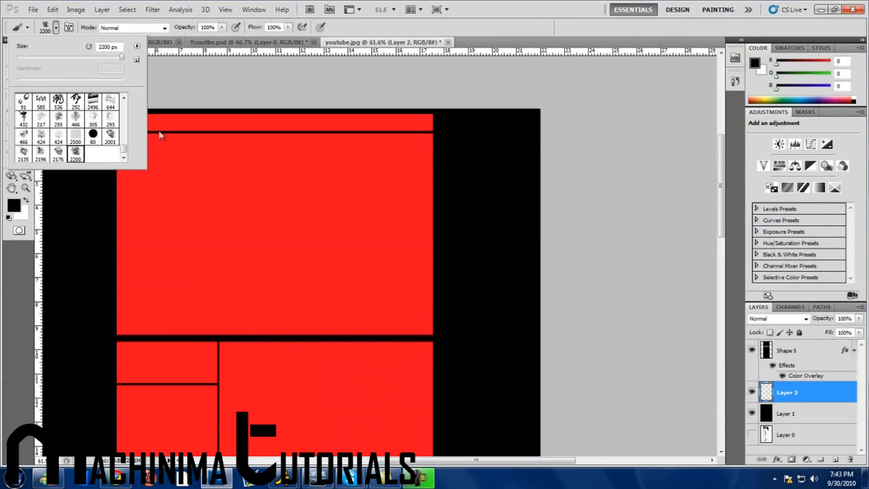
{"action": "scroll", "scroll_direction": "down", "scroll_amount": 3}
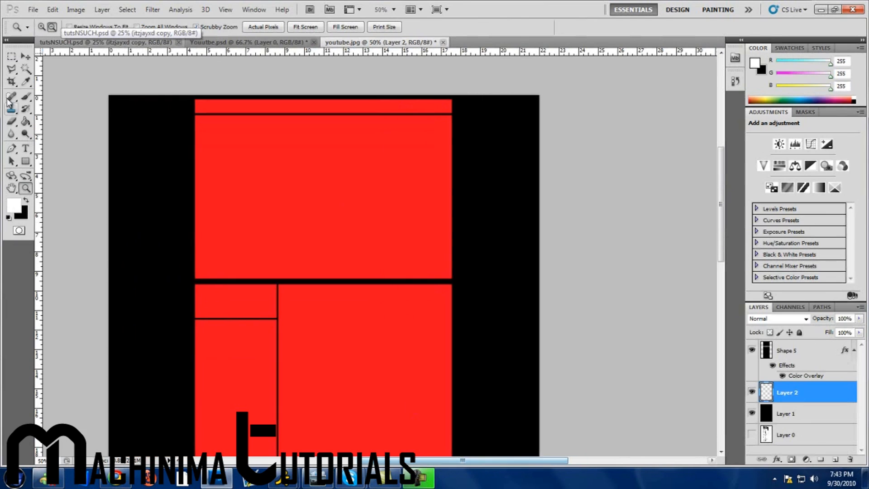
{"action": "left_click", "coordinate": [11, 95]}
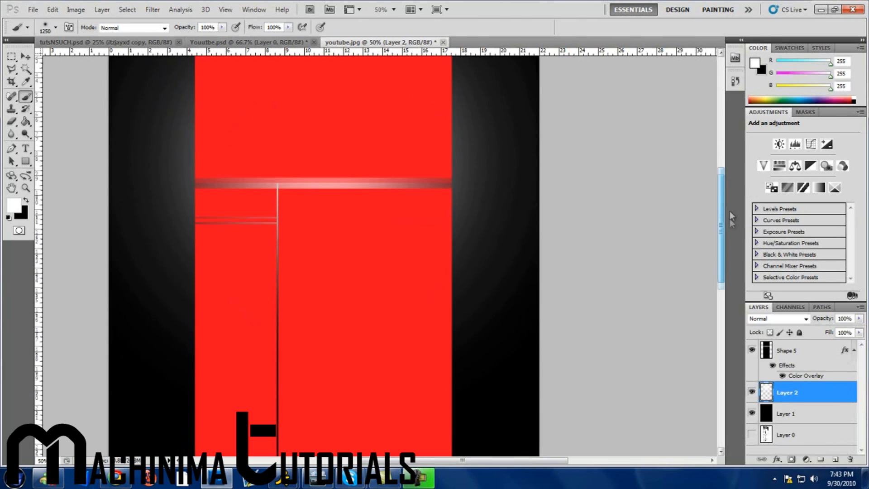
{"action": "scroll", "scroll_direction": "down", "scroll_amount": 3}
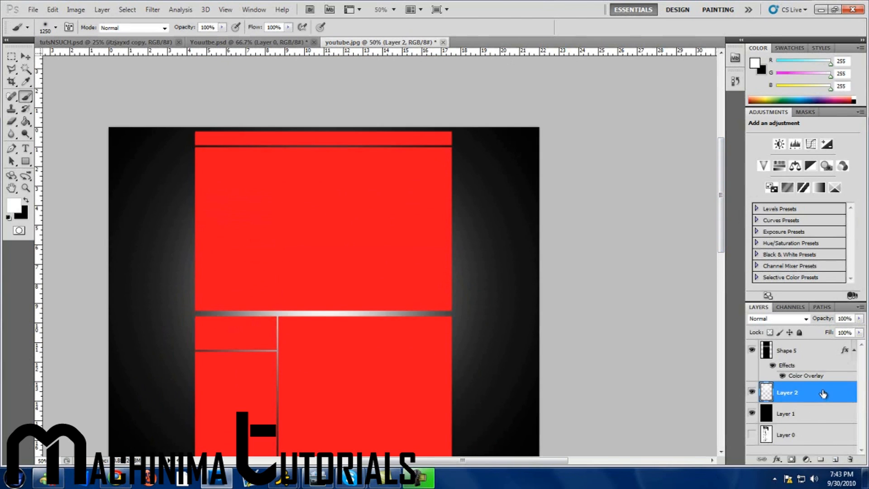
Give the Layer 2 glow a dark gray #3c3c3c Color Overlay.
{"action": "double_click", "coordinate": [802, 375]}
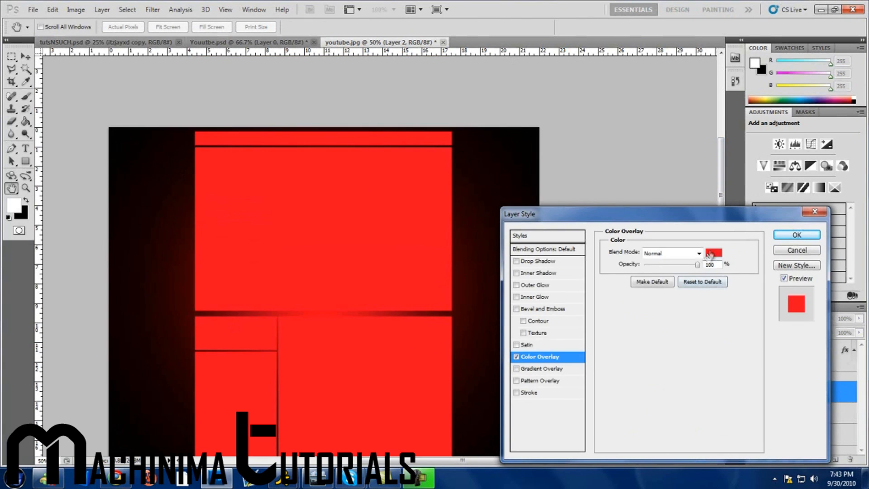
{"action": "left_click", "coordinate": [714, 252]}
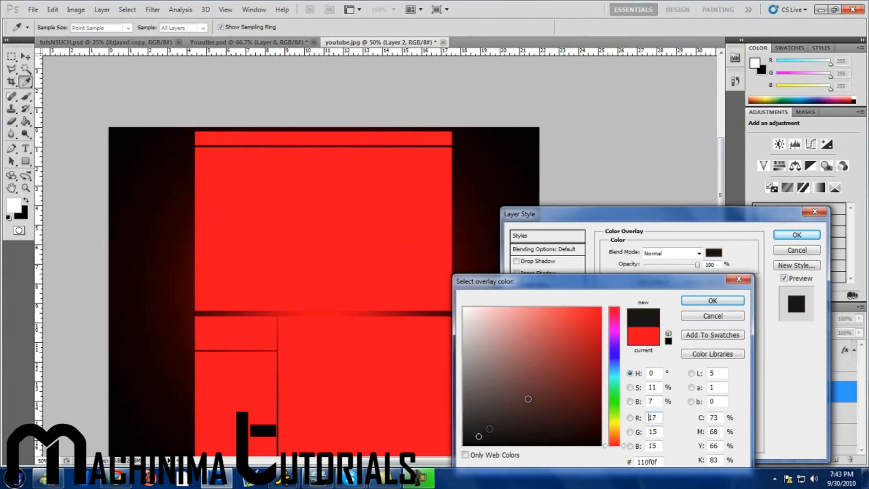
{"action": "left_click", "coordinate": [492, 408]}
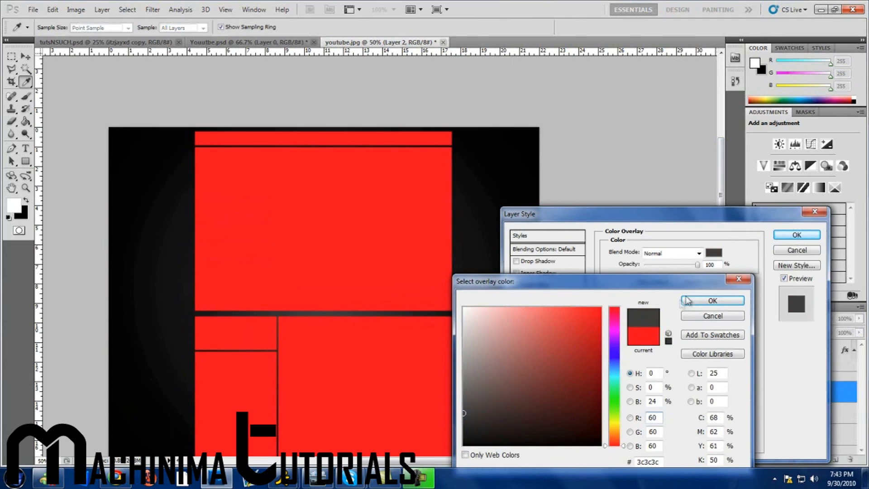
{"action": "left_click", "coordinate": [712, 300]}
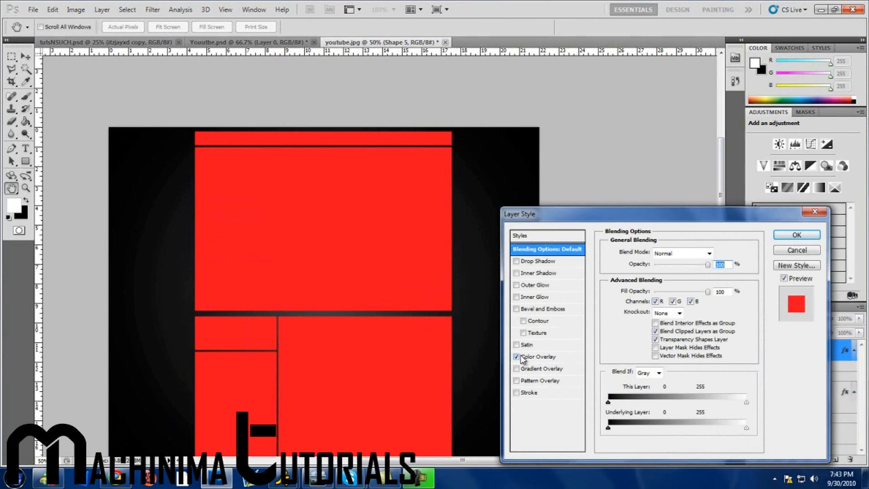
Remove the boxes' red overlay and give them a black Outer Glow in Normal blend mode.
{"action": "left_click", "coordinate": [516, 356]}
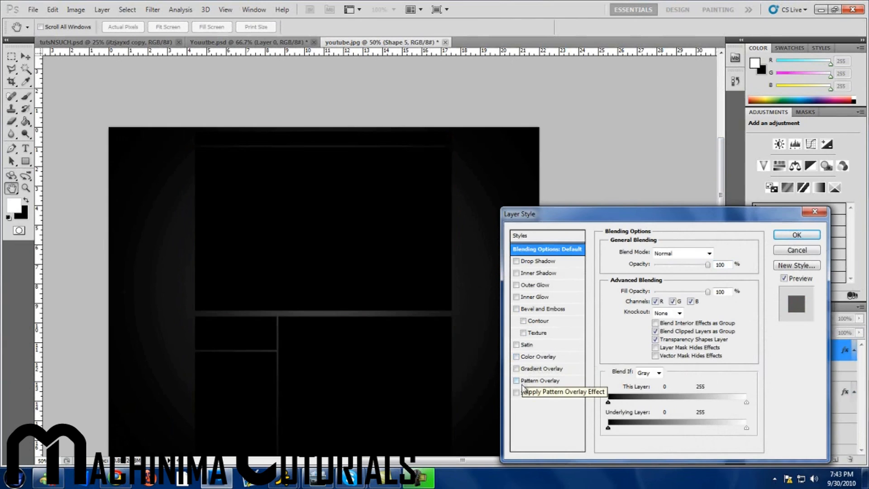
{"action": "left_click", "coordinate": [536, 284]}
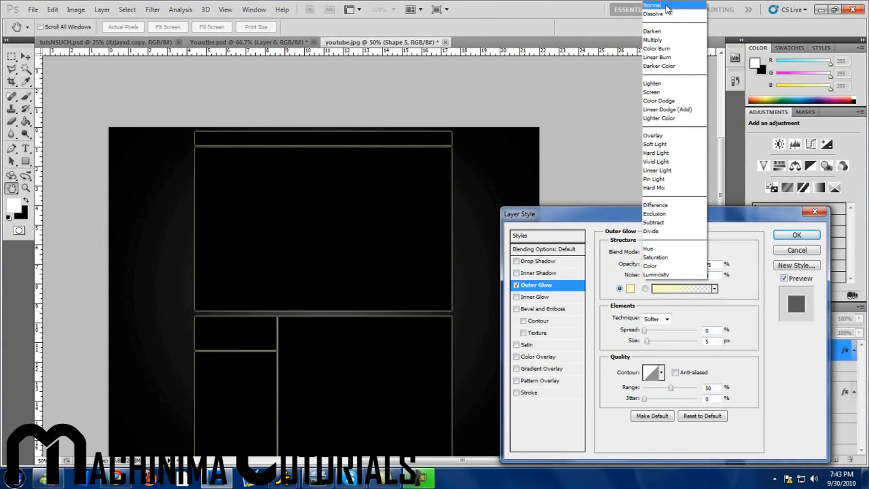
{"action": "left_click", "coordinate": [652, 5]}
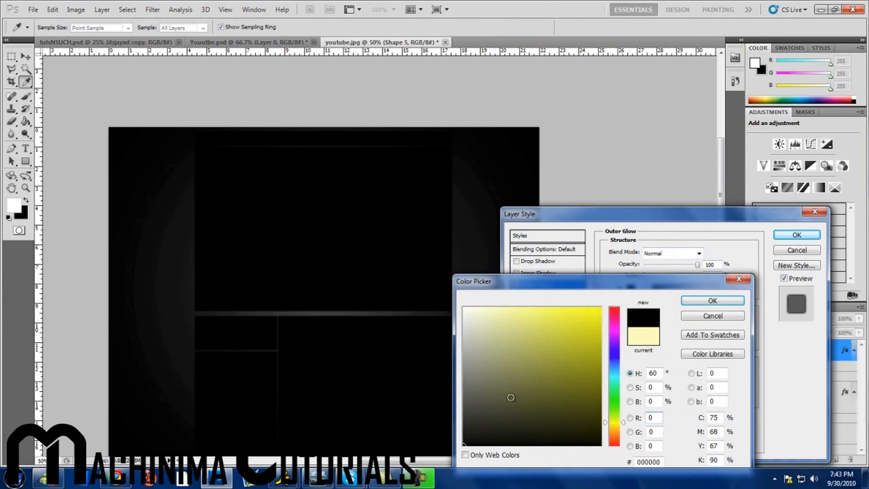
{"action": "left_click", "coordinate": [712, 300]}
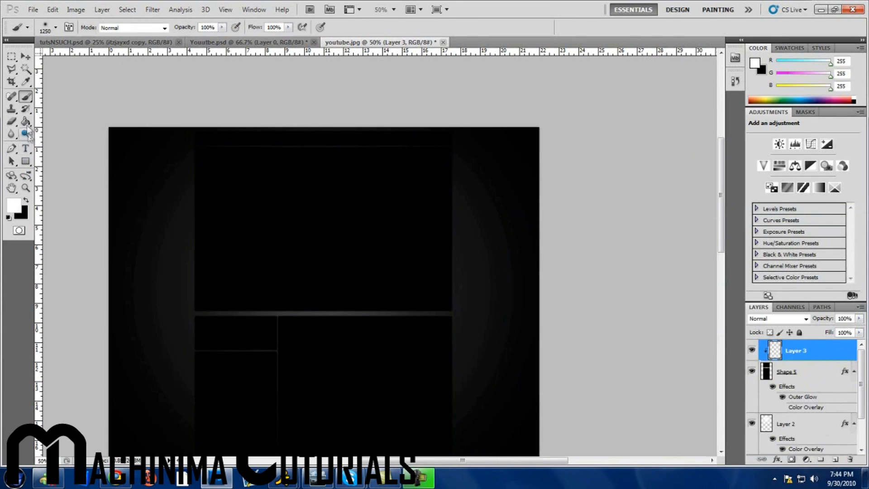
Give the new Layer 3 a medium gray #808080 Color Overlay filling the boxes.
{"action": "left_click", "coordinate": [11, 121]}
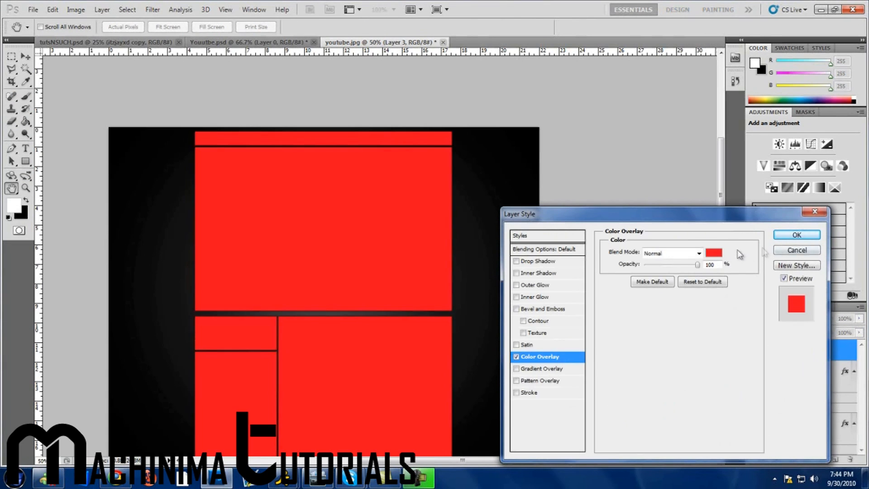
{"action": "left_click", "coordinate": [714, 253]}
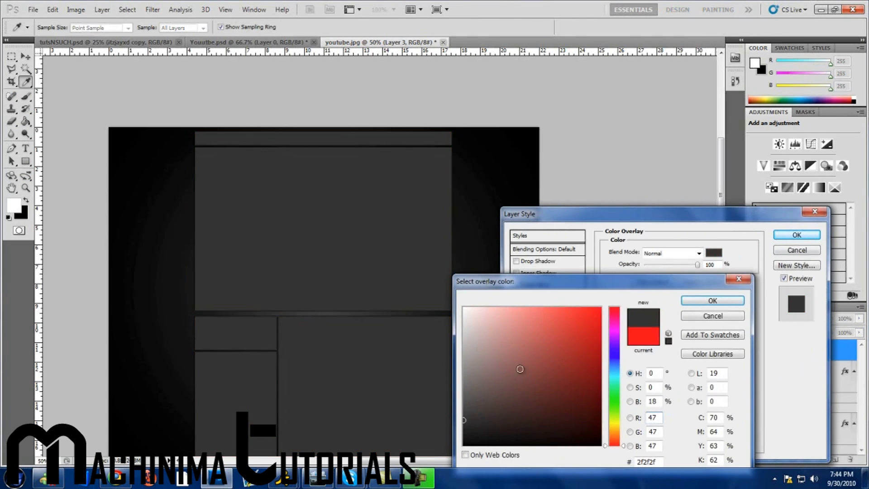
{"action": "left_click", "coordinate": [495, 398]}
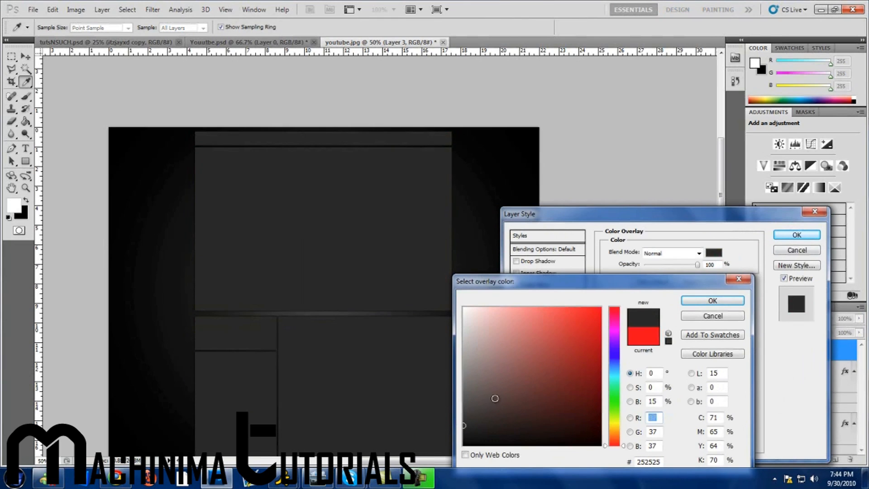
{"action": "left_click", "coordinate": [478, 387]}
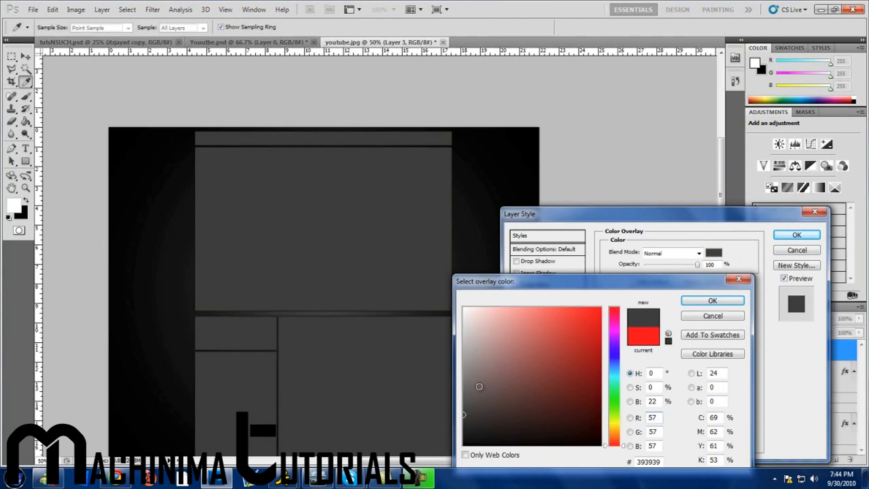
{"action": "left_click", "coordinate": [480, 379]}
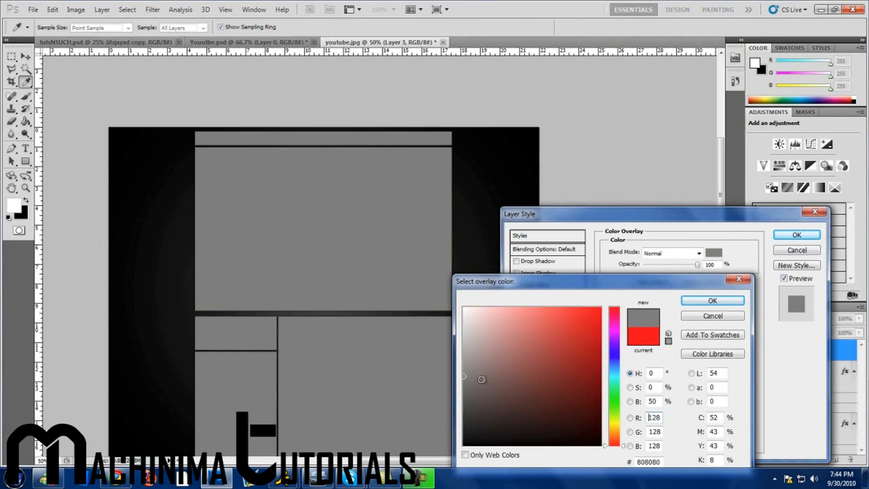
{"action": "left_click", "coordinate": [712, 301]}
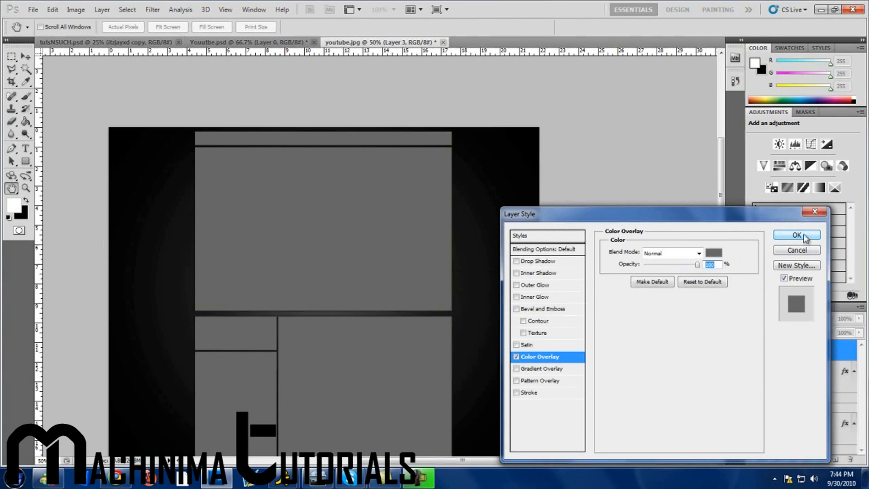
{"action": "left_click", "coordinate": [796, 235]}
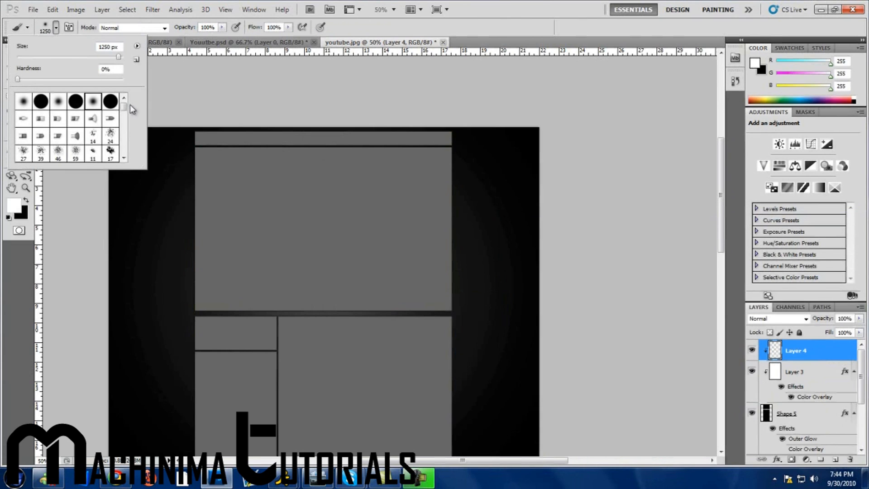
Stamp a roughly 2200 px grunge brush once over the gray boxes on Layer 4.
{"action": "scroll", "scroll_direction": "down", "scroll_amount": 3}
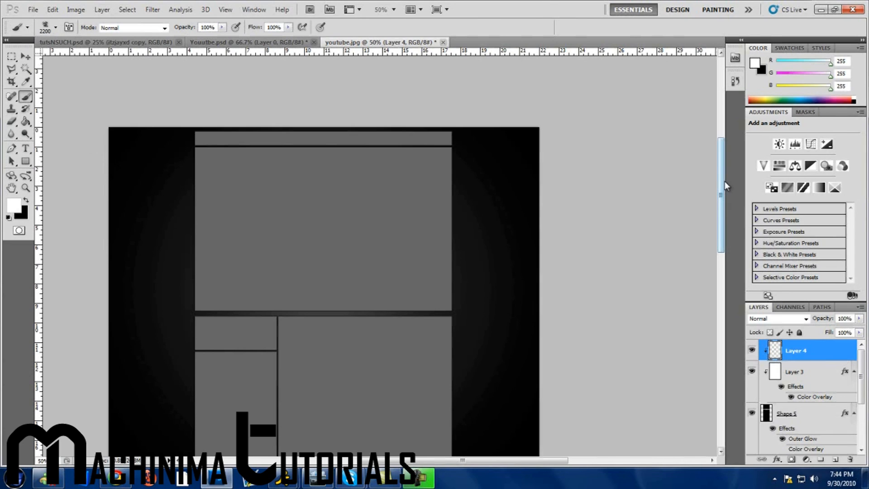
{"action": "scroll", "scroll_direction": "up", "scroll_amount": 3}
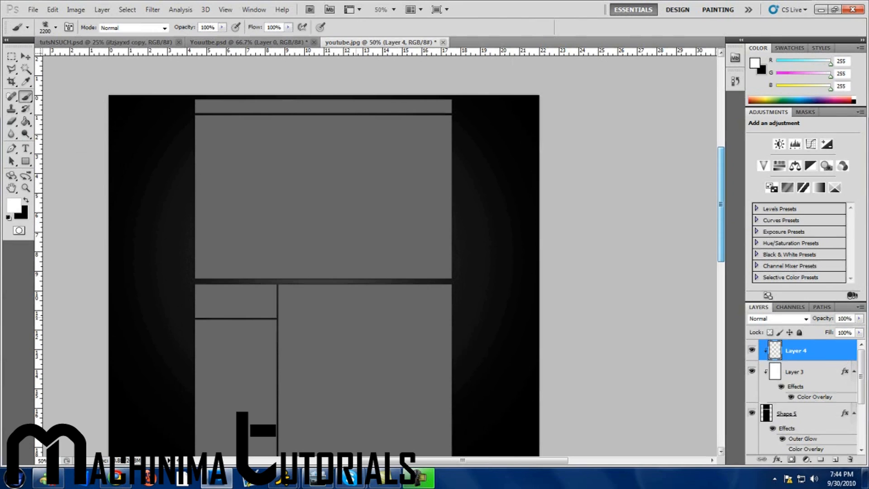
{"action": "left_click", "coordinate": [25, 188]}
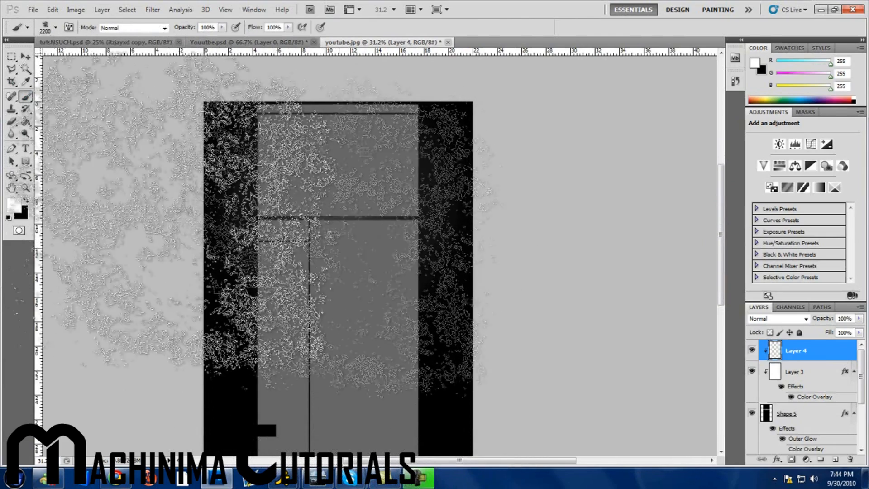
{"action": "left_click", "coordinate": [55, 27]}
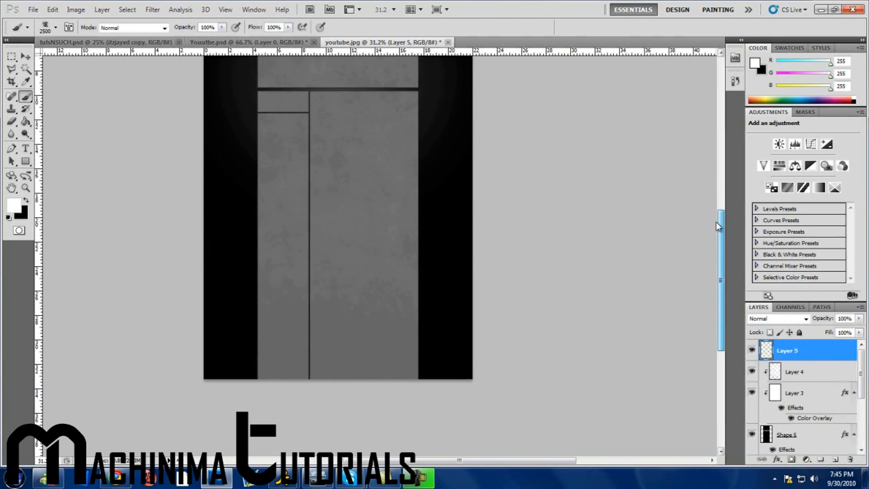
Brush a 1000 px soft patch along the bottom on Layer 5 and overlay it black.
{"action": "left_click", "coordinate": [55, 27]}
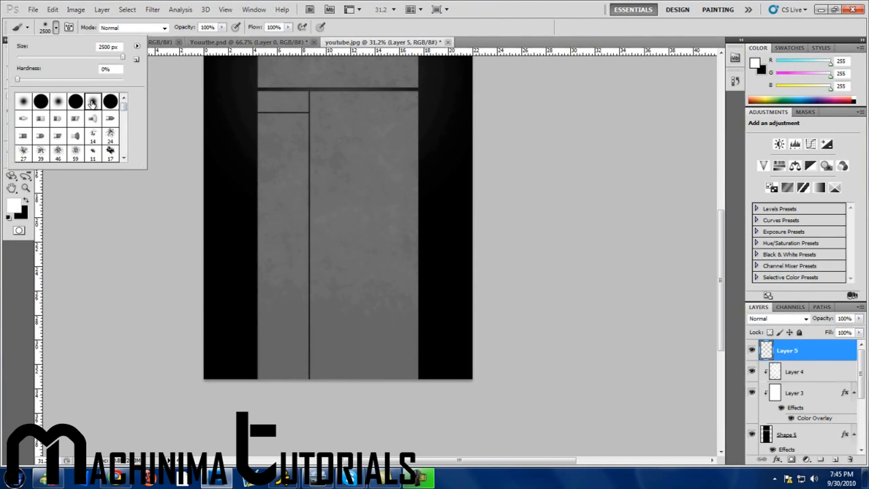
{"action": "mouse_move", "coordinate": [94, 105]}
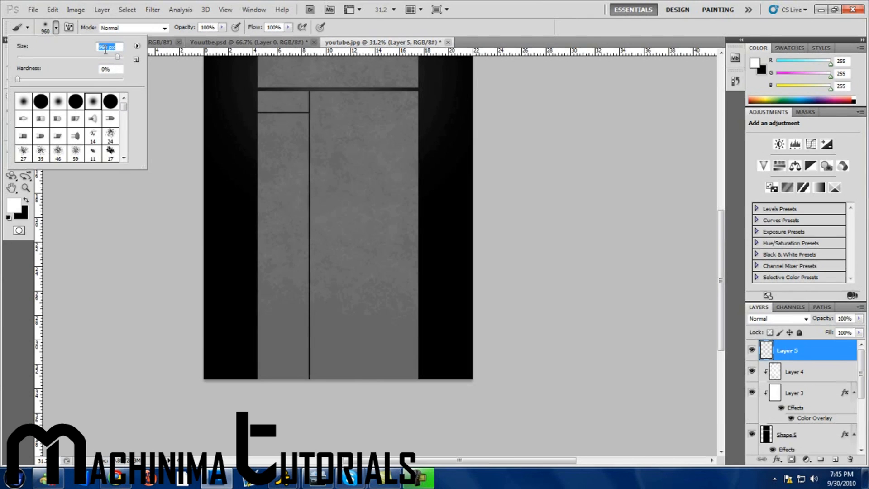
{"action": "type", "text": "100"}
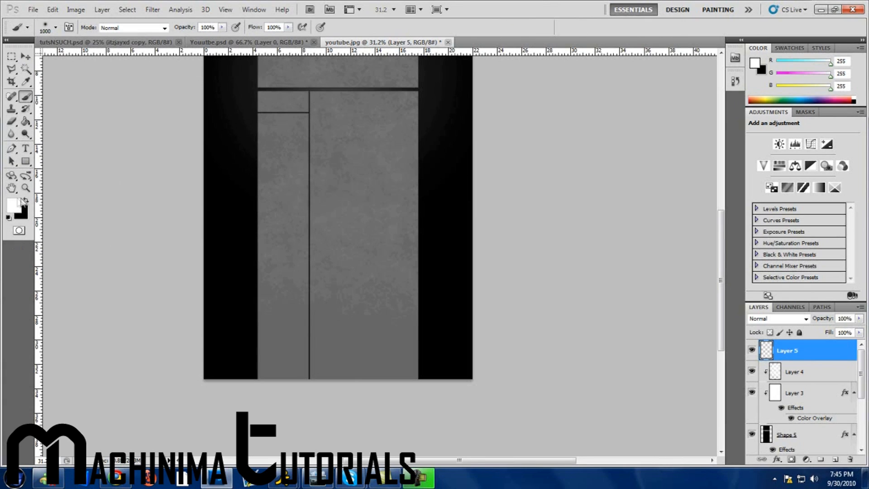
{"action": "mouse_move", "coordinate": [208, 368]}
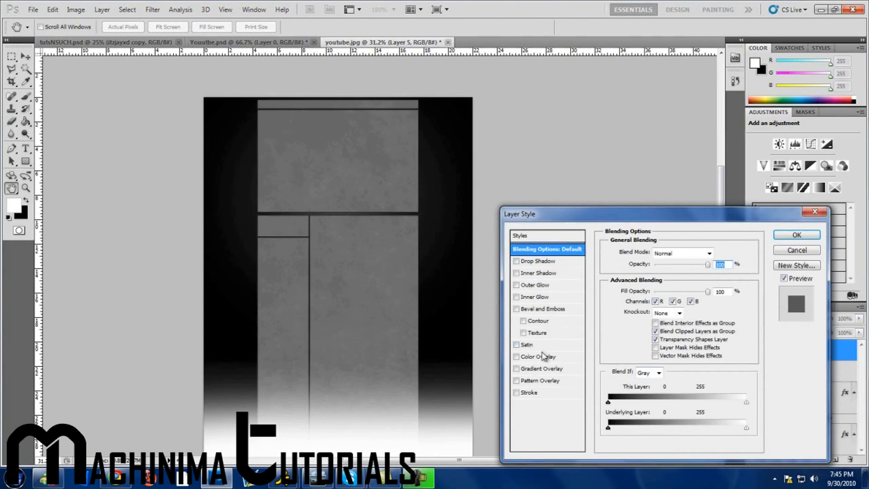
{"action": "left_click", "coordinate": [534, 357]}
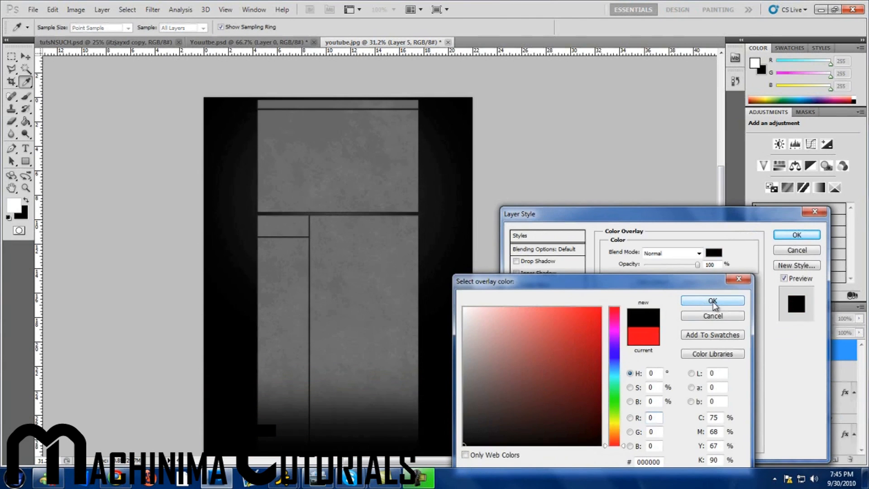
{"action": "left_click", "coordinate": [712, 301]}
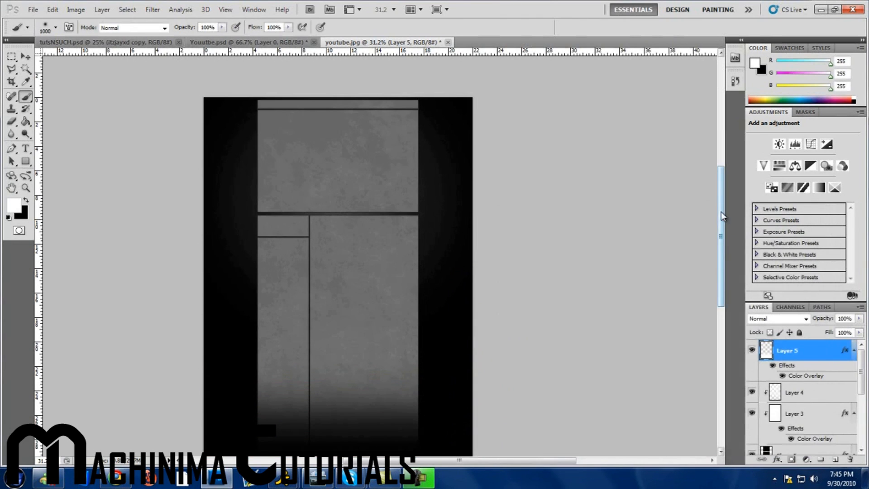
{"action": "left_click", "coordinate": [26, 188]}
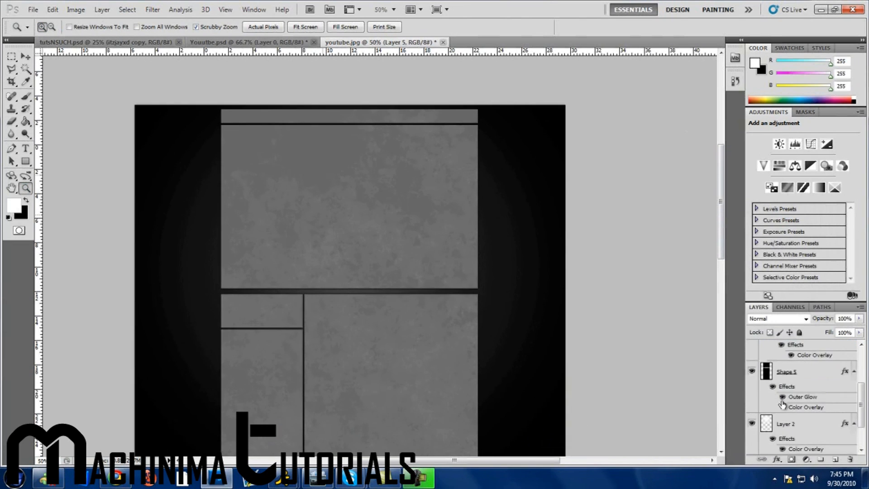
Hide the guides and draw a white rectangle Shape 6 beneath Shape 5 as the outer frame.
{"action": "left_click", "coordinate": [786, 424]}
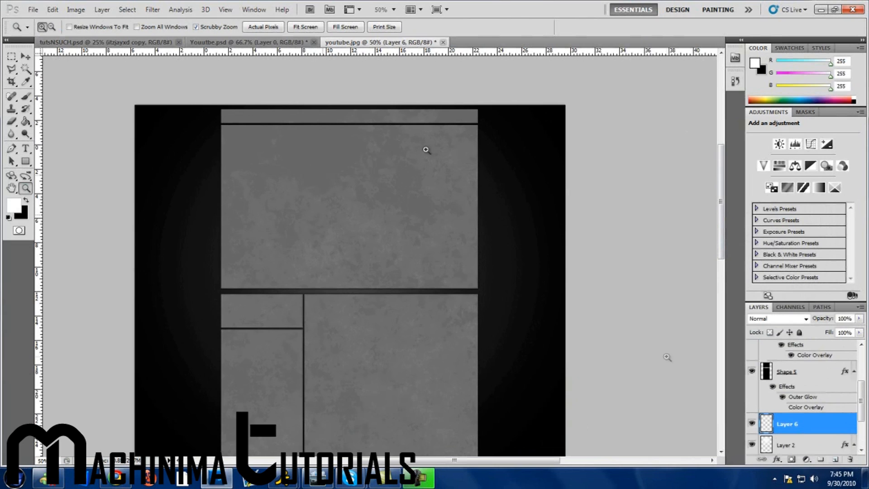
{"action": "left_click", "coordinate": [225, 9]}
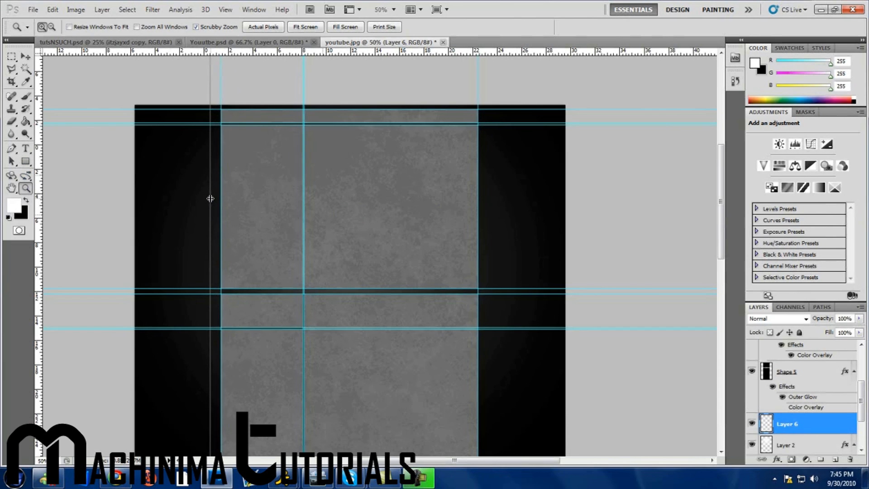
{"action": "left_click", "coordinate": [224, 9]}
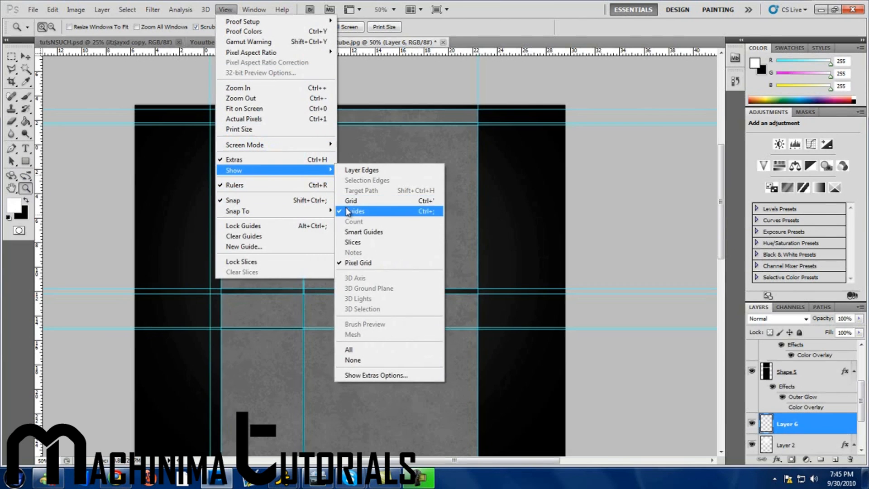
{"action": "left_click", "coordinate": [355, 211]}
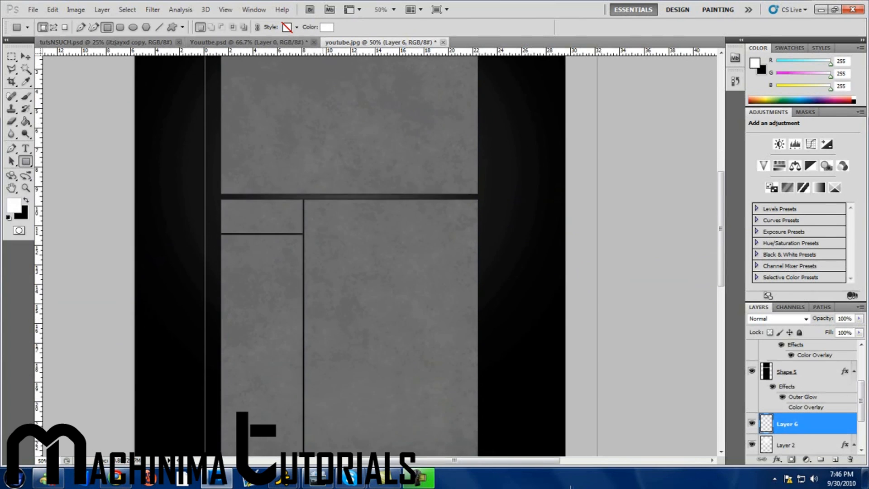
{"action": "scroll", "scroll_direction": "down", "scroll_amount": 3}
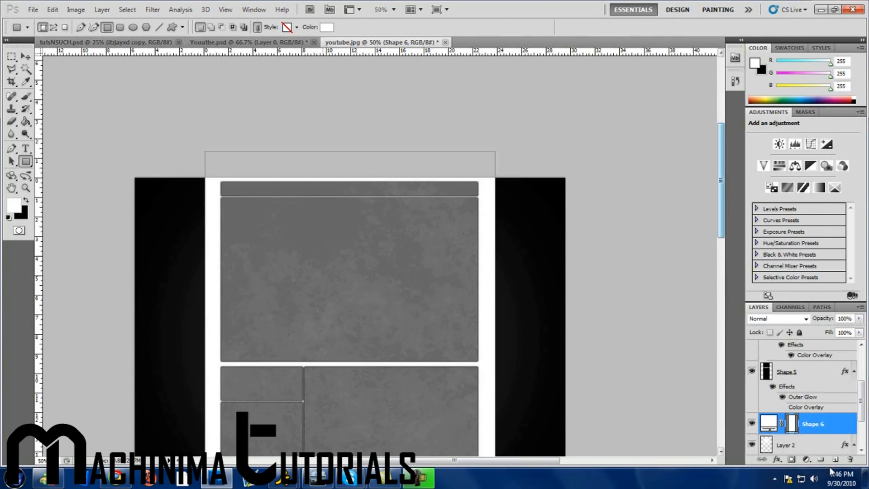
{"action": "right_click", "coordinate": [813, 424]}
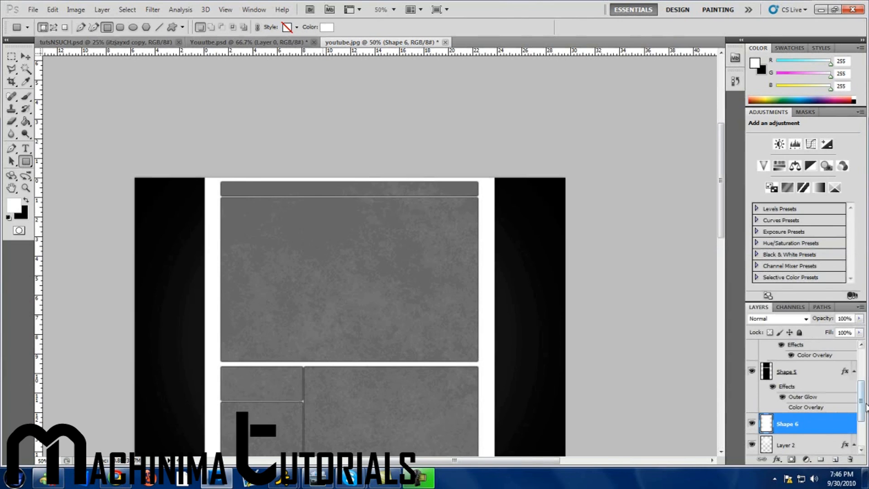
{"action": "scroll", "scroll_direction": "down", "scroll_amount": 3}
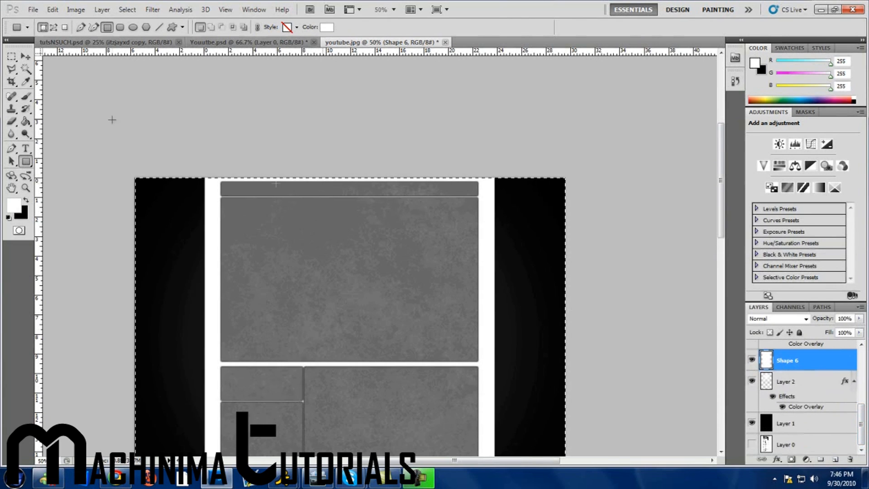
{"action": "left_click", "coordinate": [25, 57]}
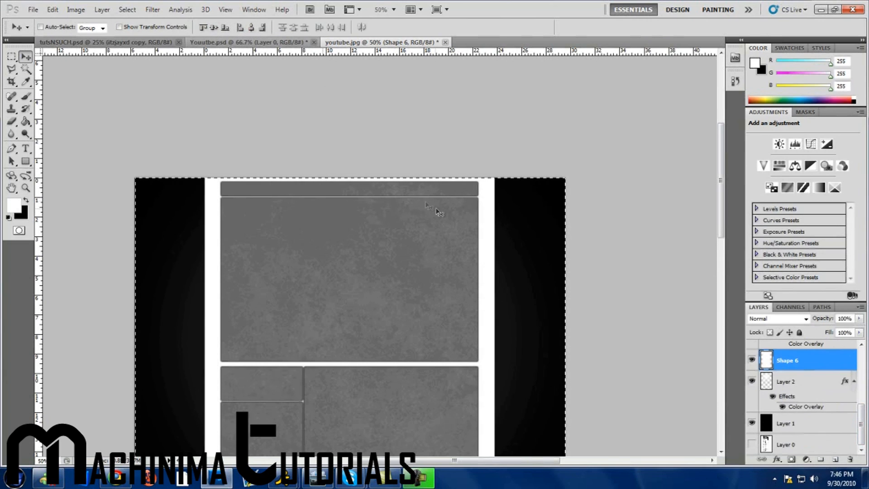
{"action": "left_click", "coordinate": [10, 189]}
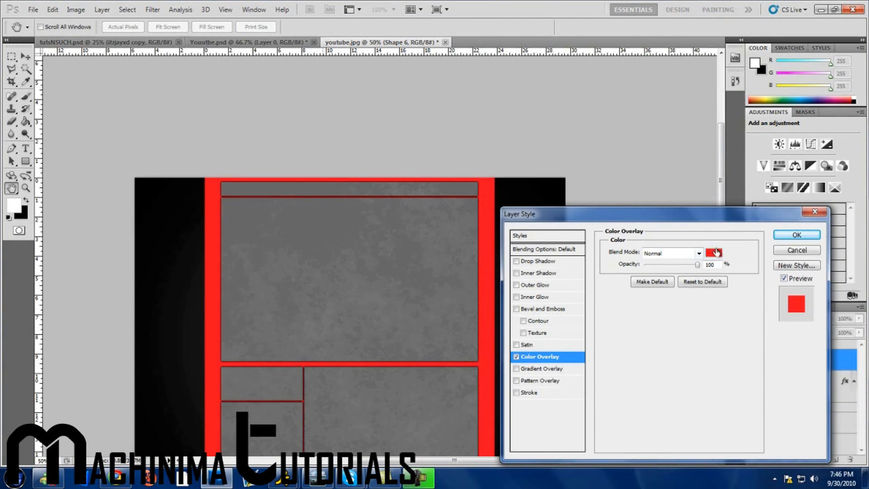
Give Shape 6 a dark gray Color Overlay and a black Outer Glow, Normal blend, 100% opacity.
{"action": "left_click", "coordinate": [714, 252]}
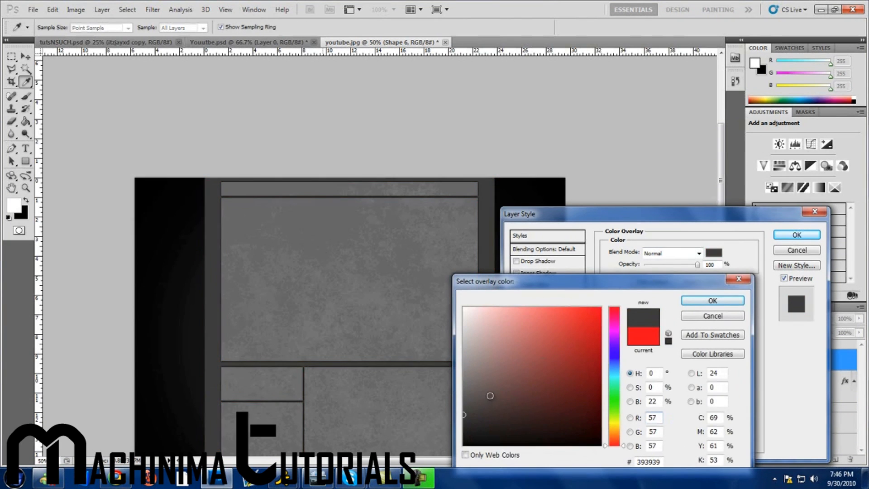
{"action": "left_click", "coordinate": [477, 382]}
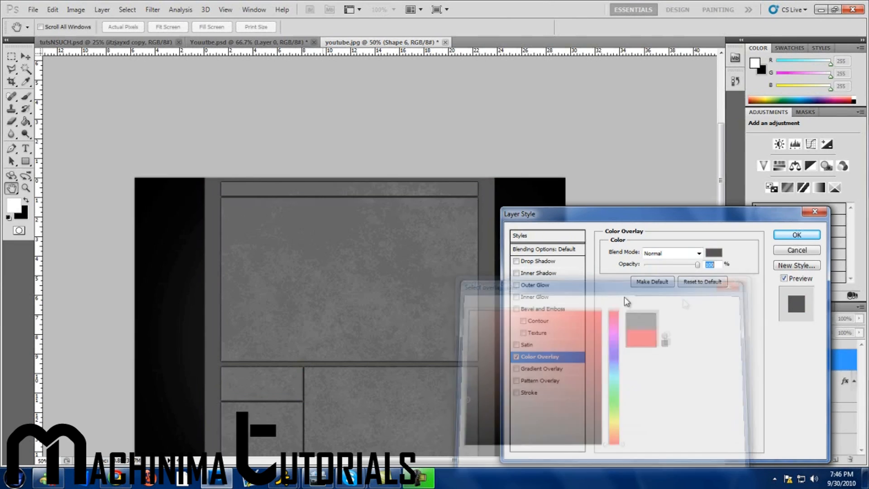
{"action": "left_click", "coordinate": [535, 284]}
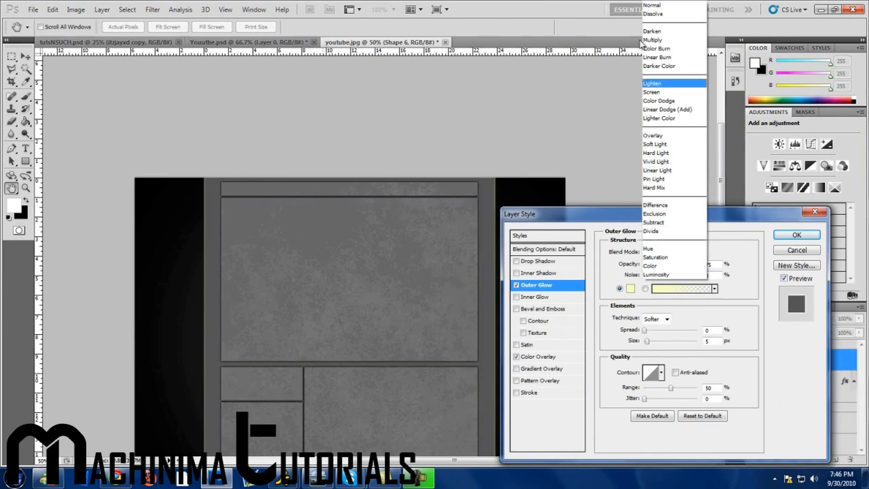
{"action": "left_click", "coordinate": [652, 5]}
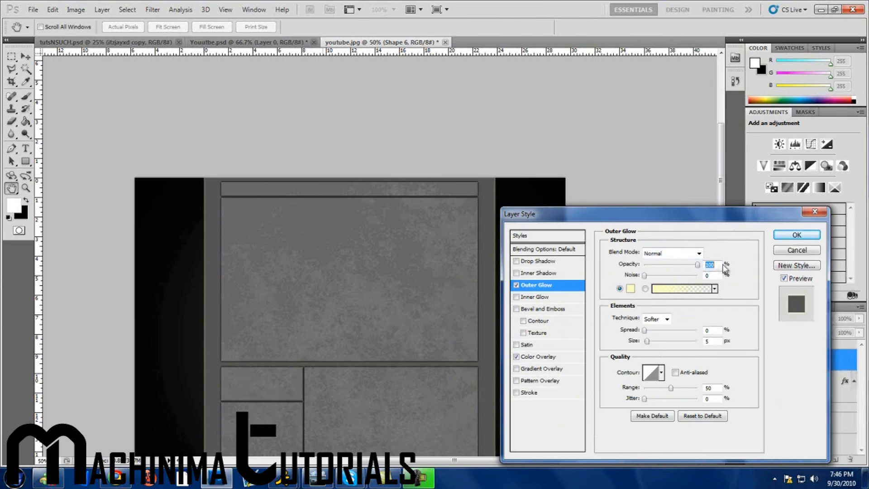
{"action": "left_click", "coordinate": [631, 287]}
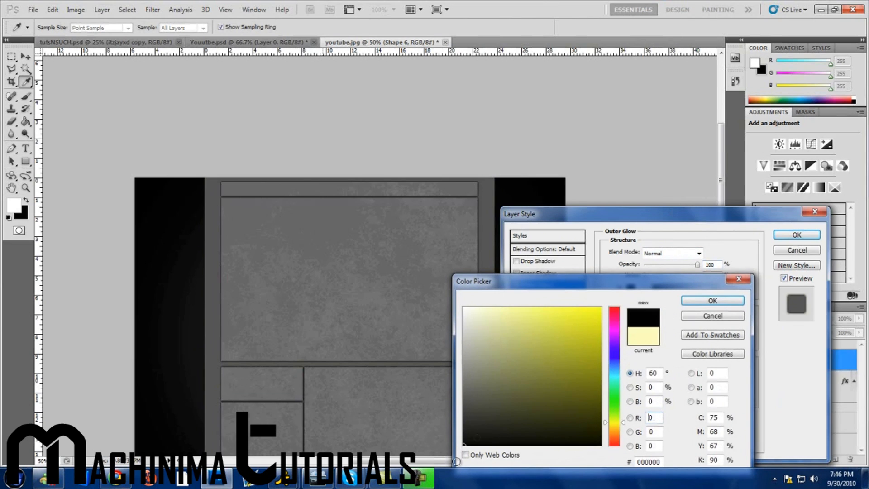
{"action": "left_click", "coordinate": [712, 300]}
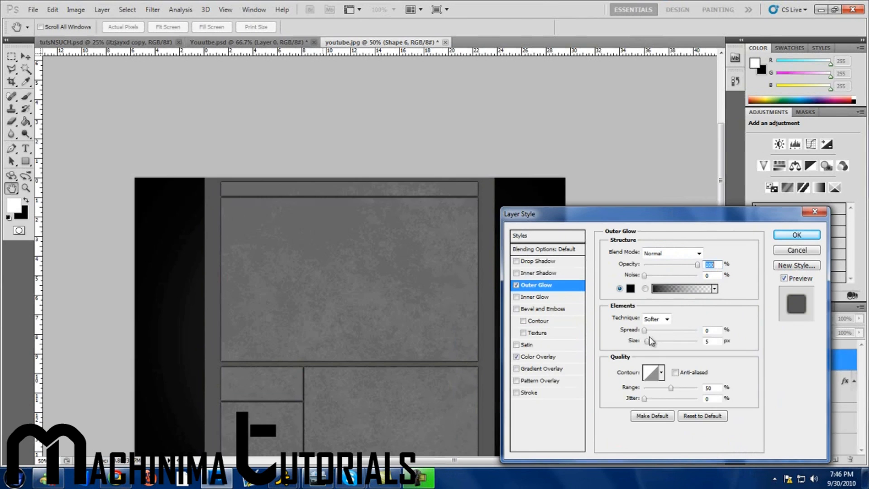
{"action": "triple_click", "coordinate": [708, 341]}
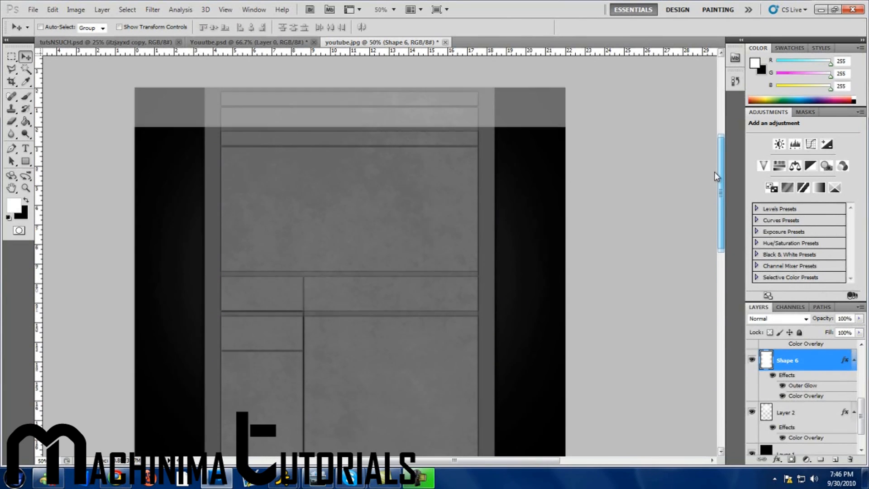
{"action": "scroll", "scroll_direction": "down", "scroll_amount": 3}
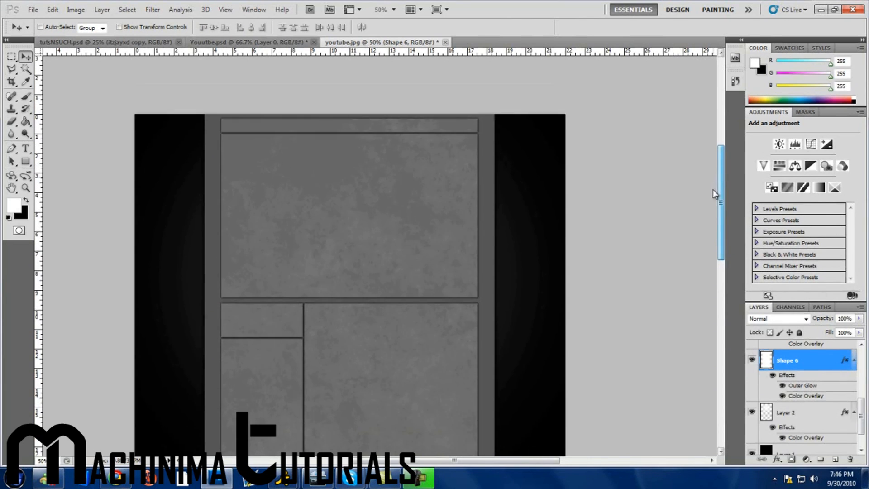
{"action": "scroll", "scroll_direction": "up", "scroll_amount": 3}
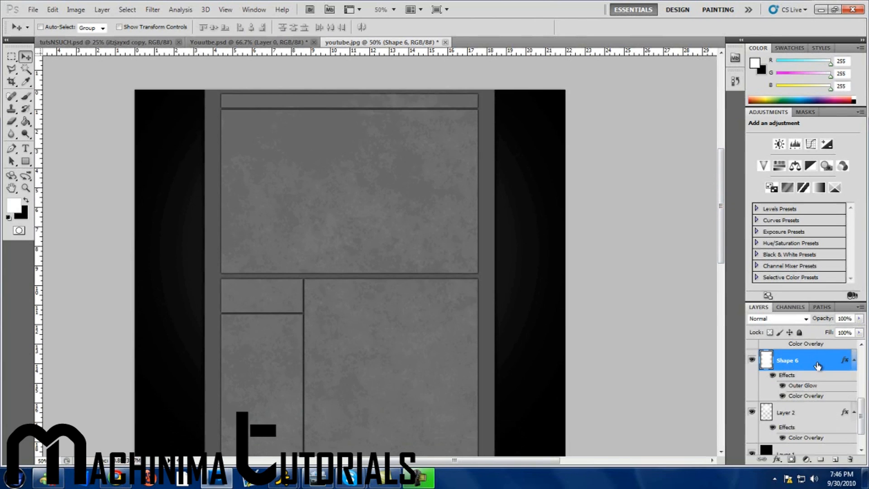
Enable Bevel and Emboss on Shape 6 with a medium gray highlight in Normal mode.
{"action": "double_click", "coordinate": [787, 360]}
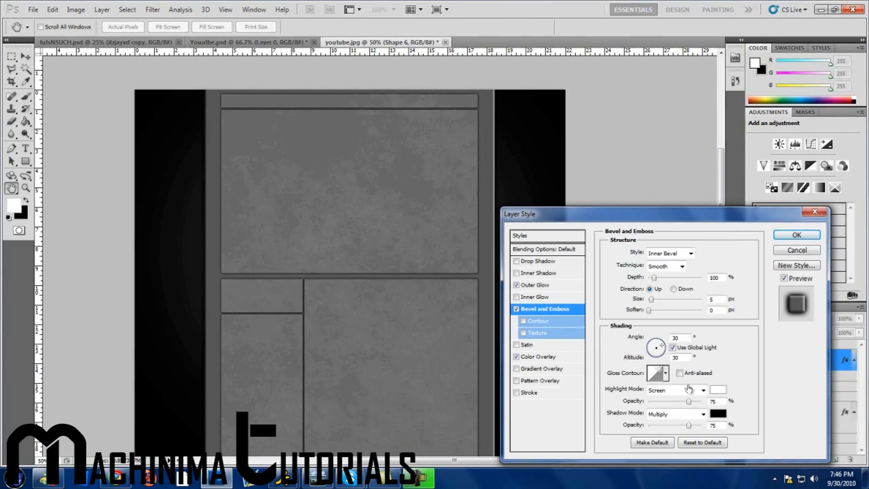
{"action": "left_click", "coordinate": [717, 389]}
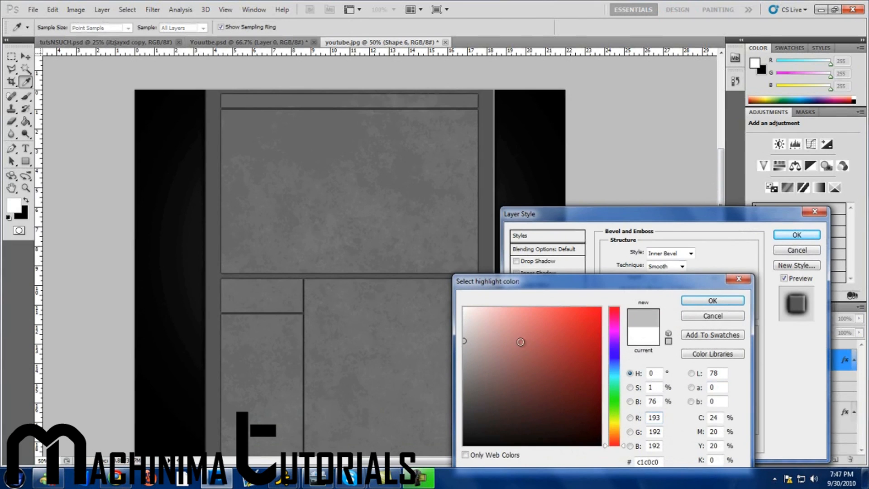
{"action": "left_click", "coordinate": [463, 422]}
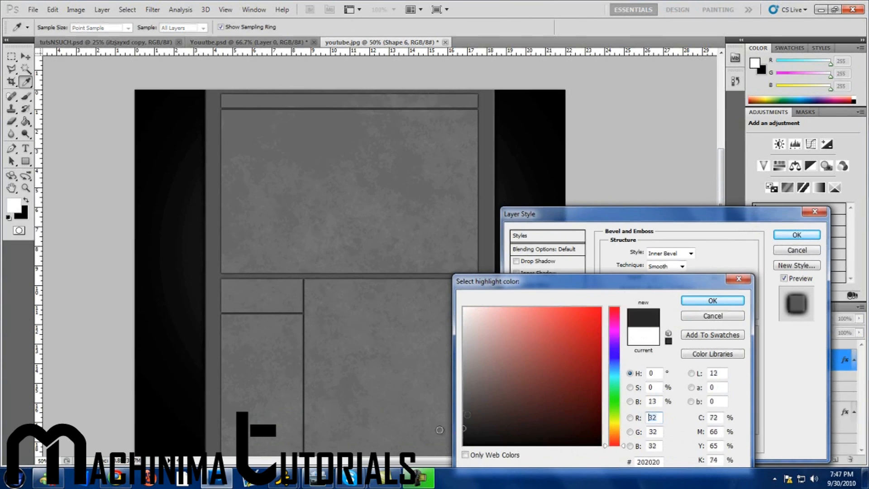
{"action": "left_click", "coordinate": [462, 386]}
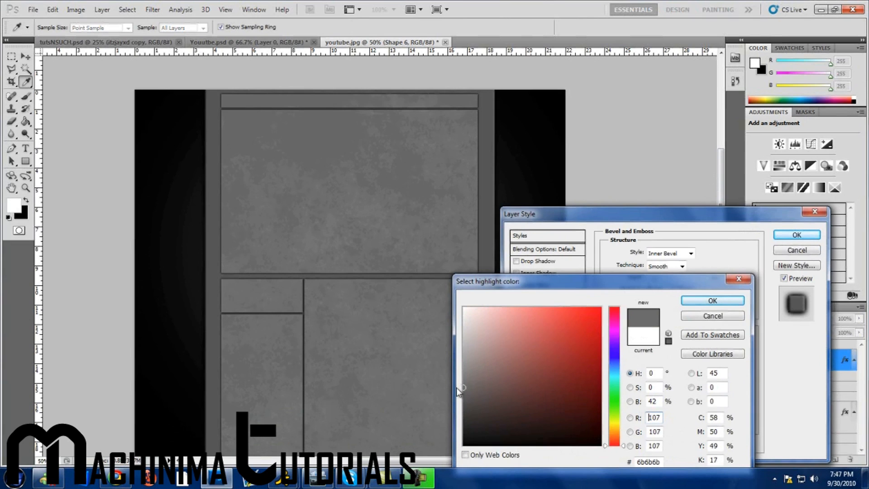
{"action": "left_click", "coordinate": [713, 299]}
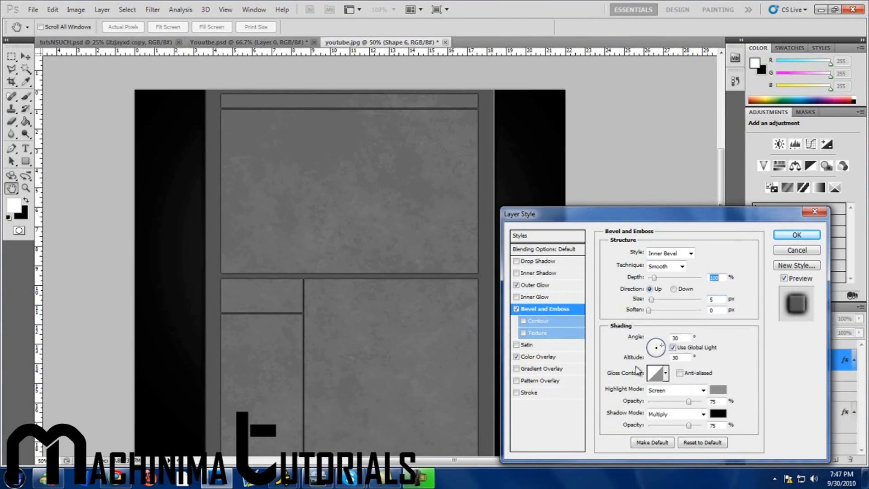
{"action": "left_click", "coordinate": [675, 389]}
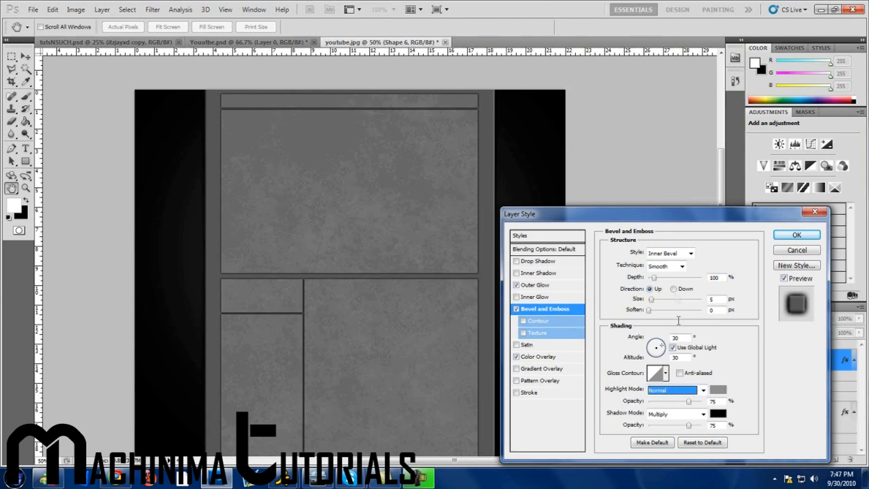
{"action": "left_click", "coordinate": [676, 413]}
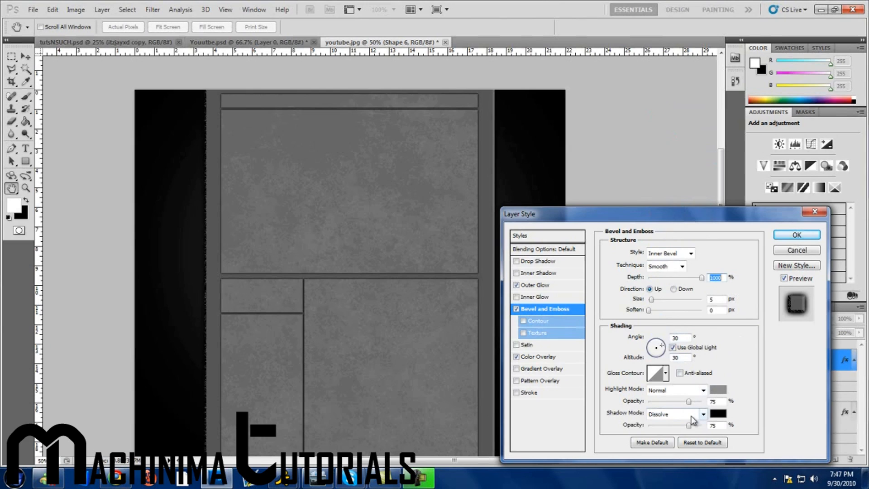
Set the bevel shadow to Normal mode with a gray shadow tone.
{"action": "left_click", "coordinate": [675, 413]}
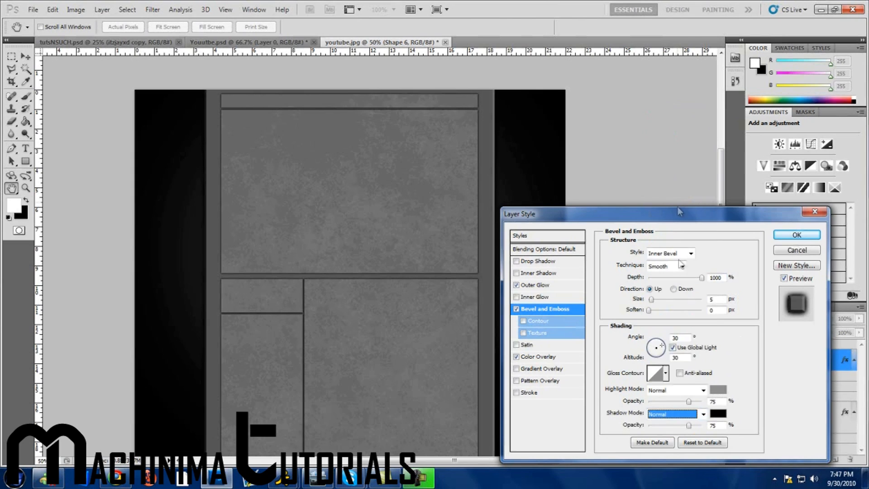
{"action": "left_click", "coordinate": [716, 413]}
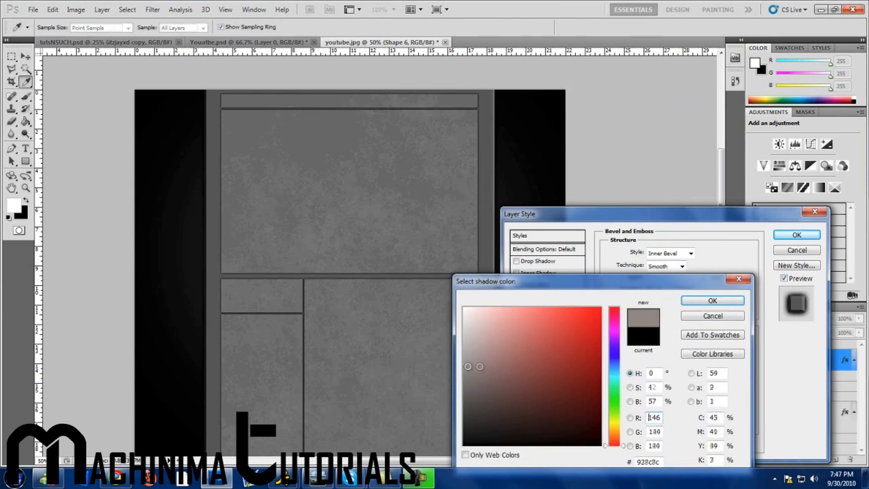
{"action": "left_click", "coordinate": [464, 356]}
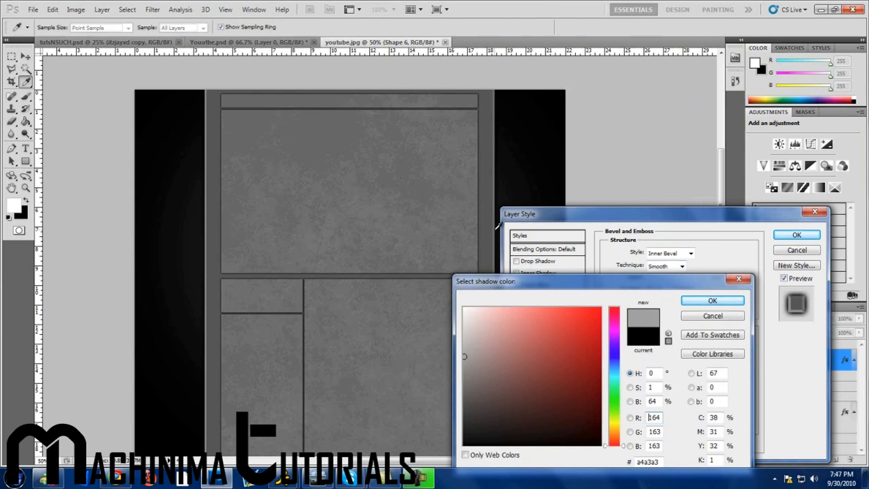
{"action": "left_click", "coordinate": [463, 400]}
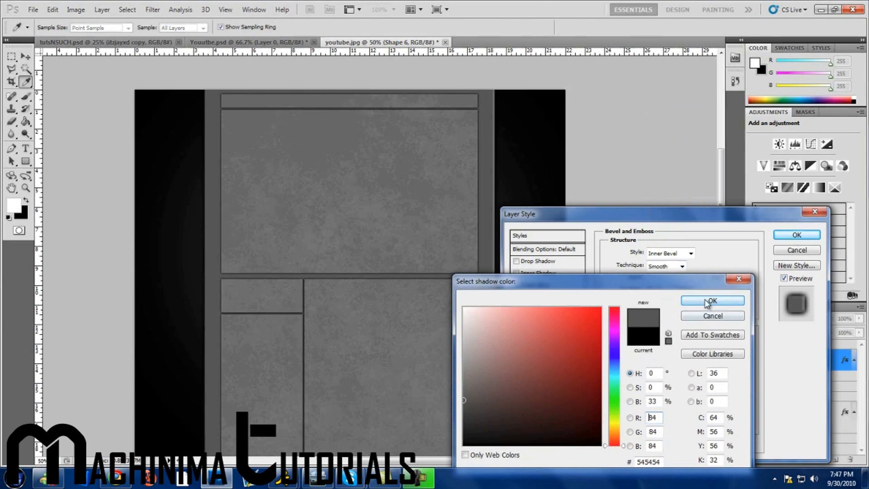
{"action": "left_click", "coordinate": [712, 301]}
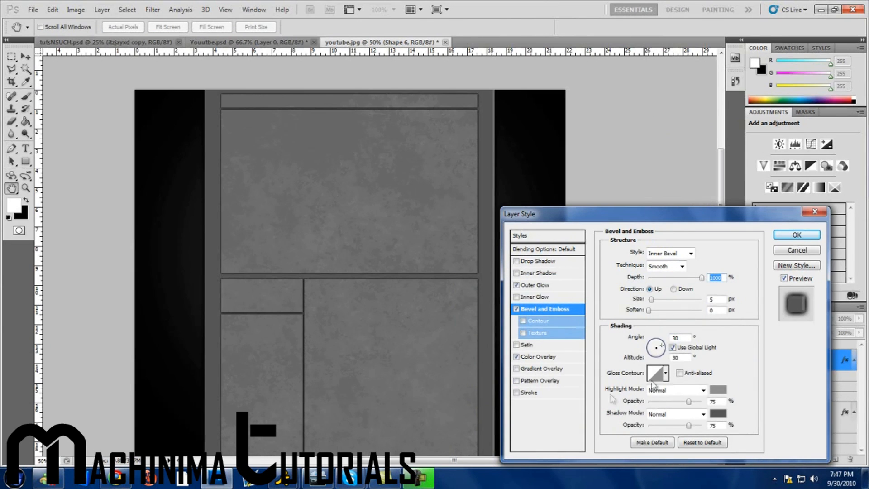
{"action": "left_click", "coordinate": [717, 413]}
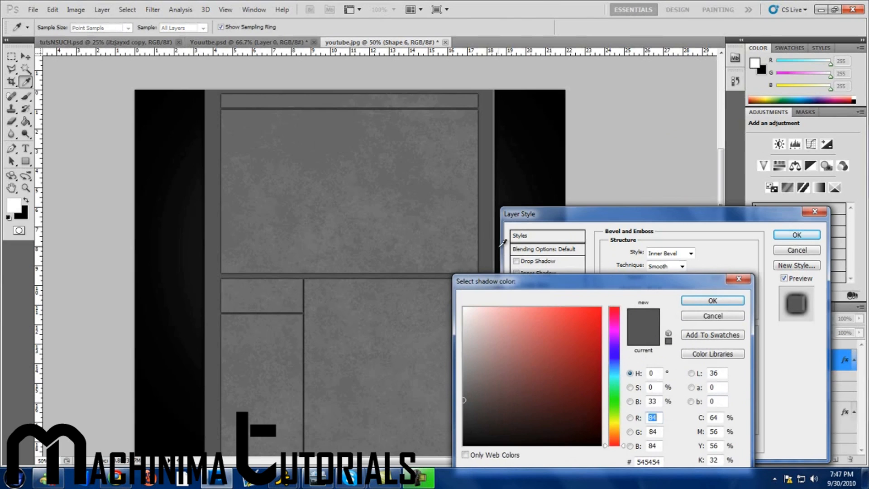
{"action": "left_click", "coordinate": [517, 316]}
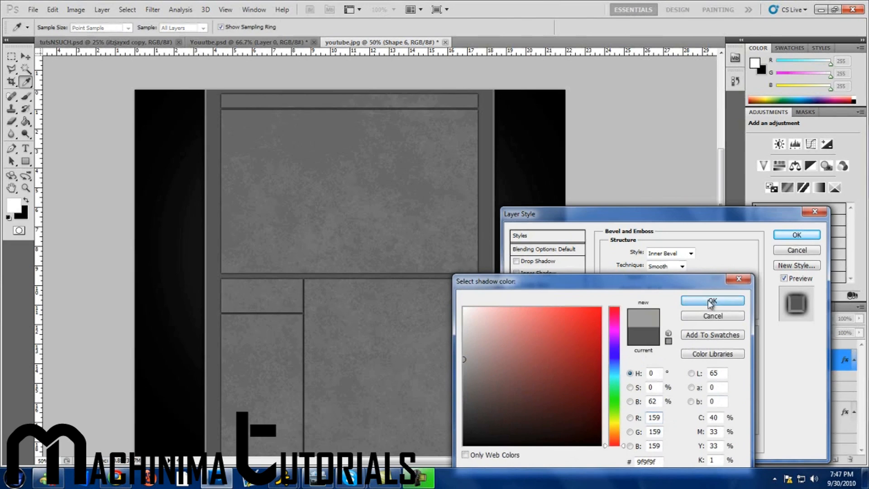
{"action": "left_click", "coordinate": [712, 300]}
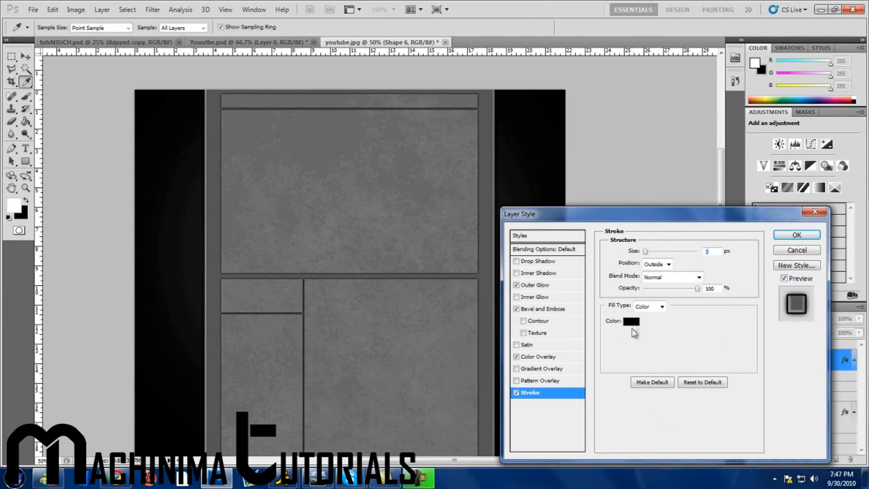
Keep the 3 px outside stroke black, cancelling the red pick in the color picker.
{"action": "left_click", "coordinate": [631, 320]}
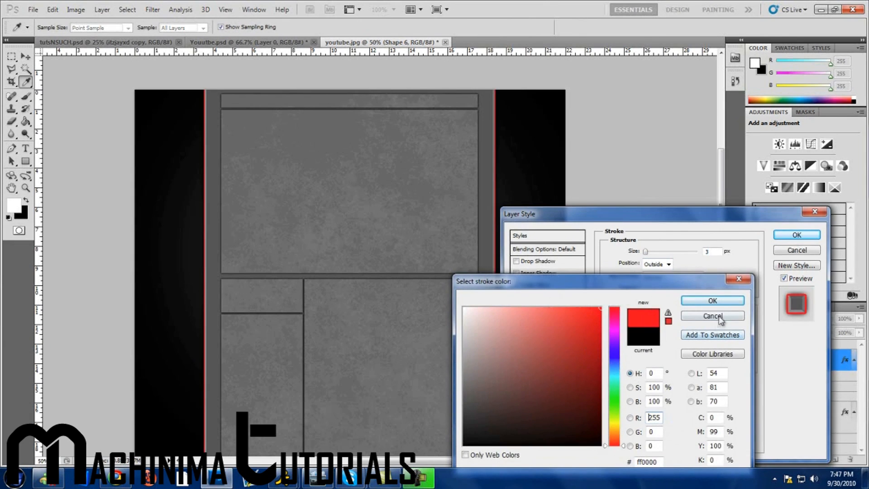
{"action": "left_click", "coordinate": [712, 315]}
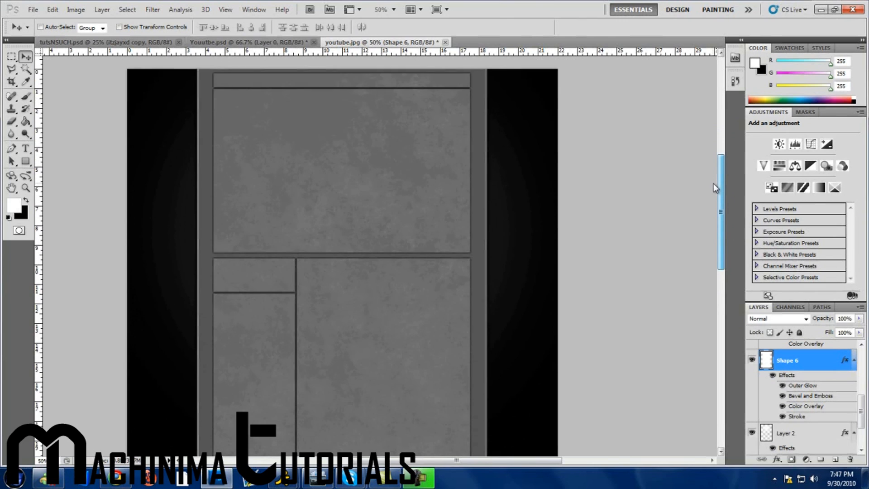
{"action": "scroll", "scroll_direction": "up", "scroll_amount": 3}
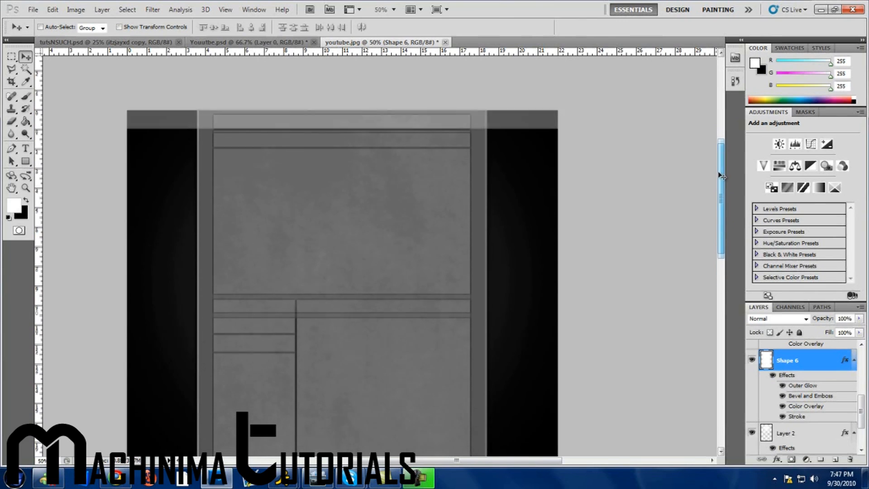
{"action": "scroll", "scroll_direction": "up", "scroll_amount": 3}
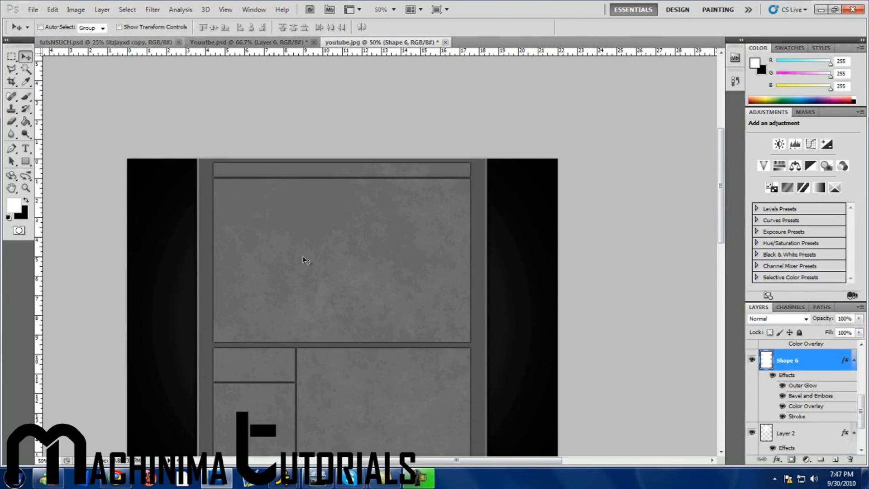